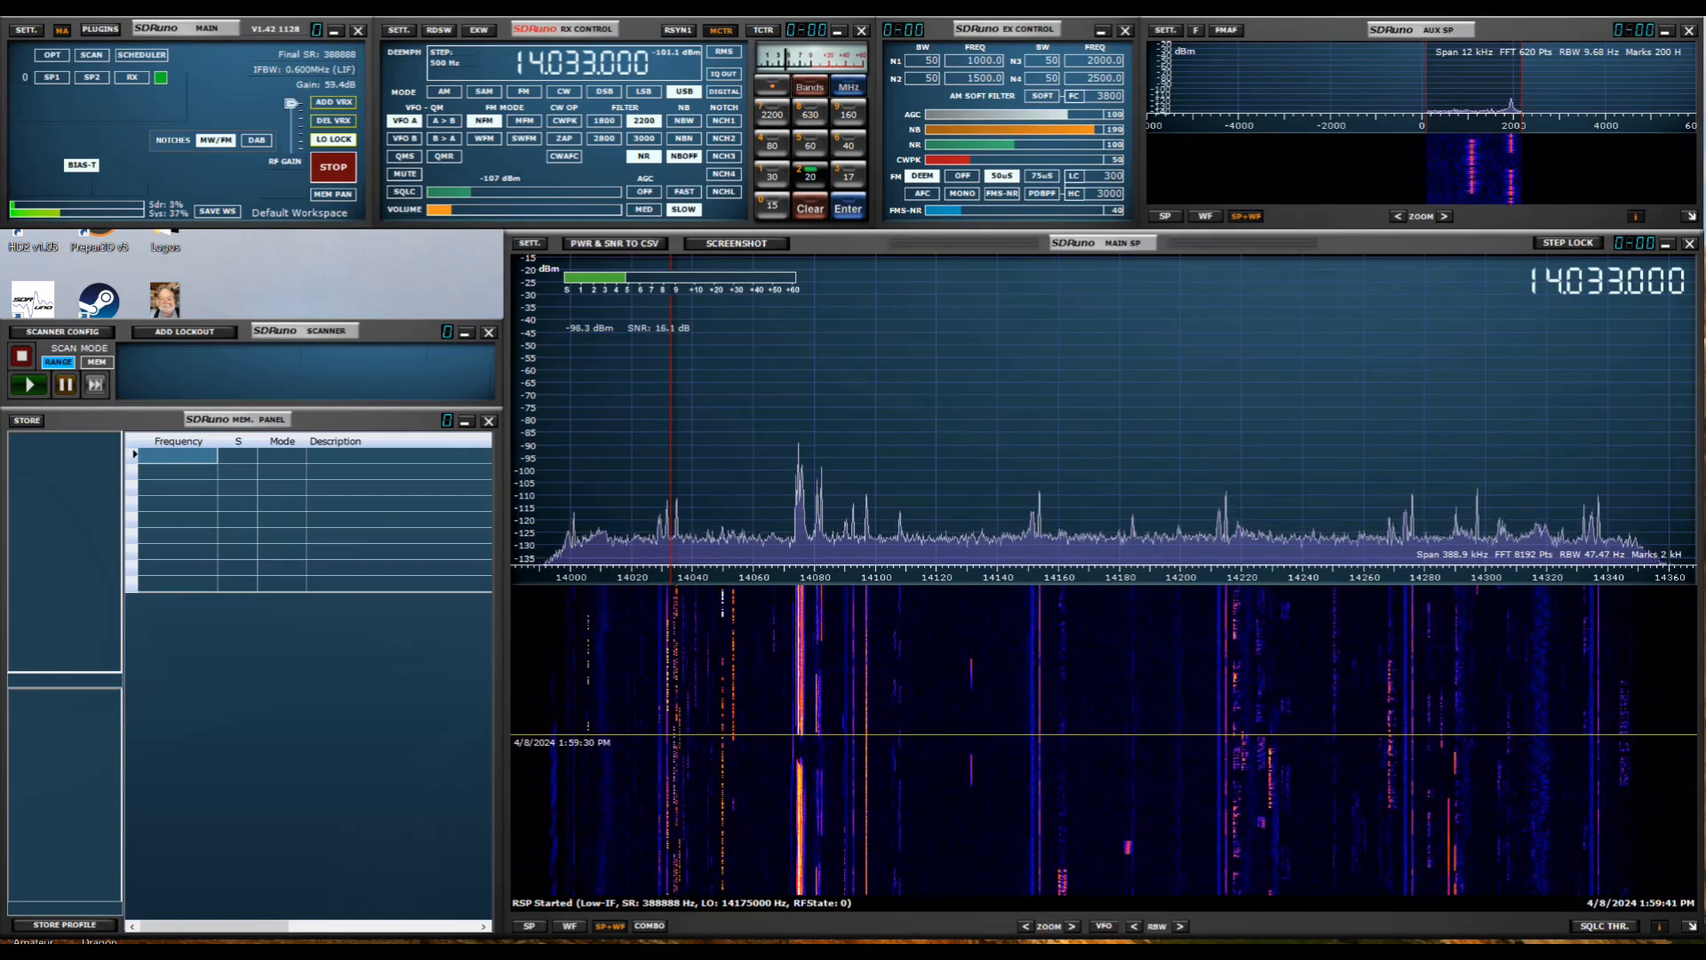
Retune the VFO on the 20 m waterfall to 14260 kHz, then to 14170 kHz in USB.
{"action": "left_click", "coordinate": [588, 714]}
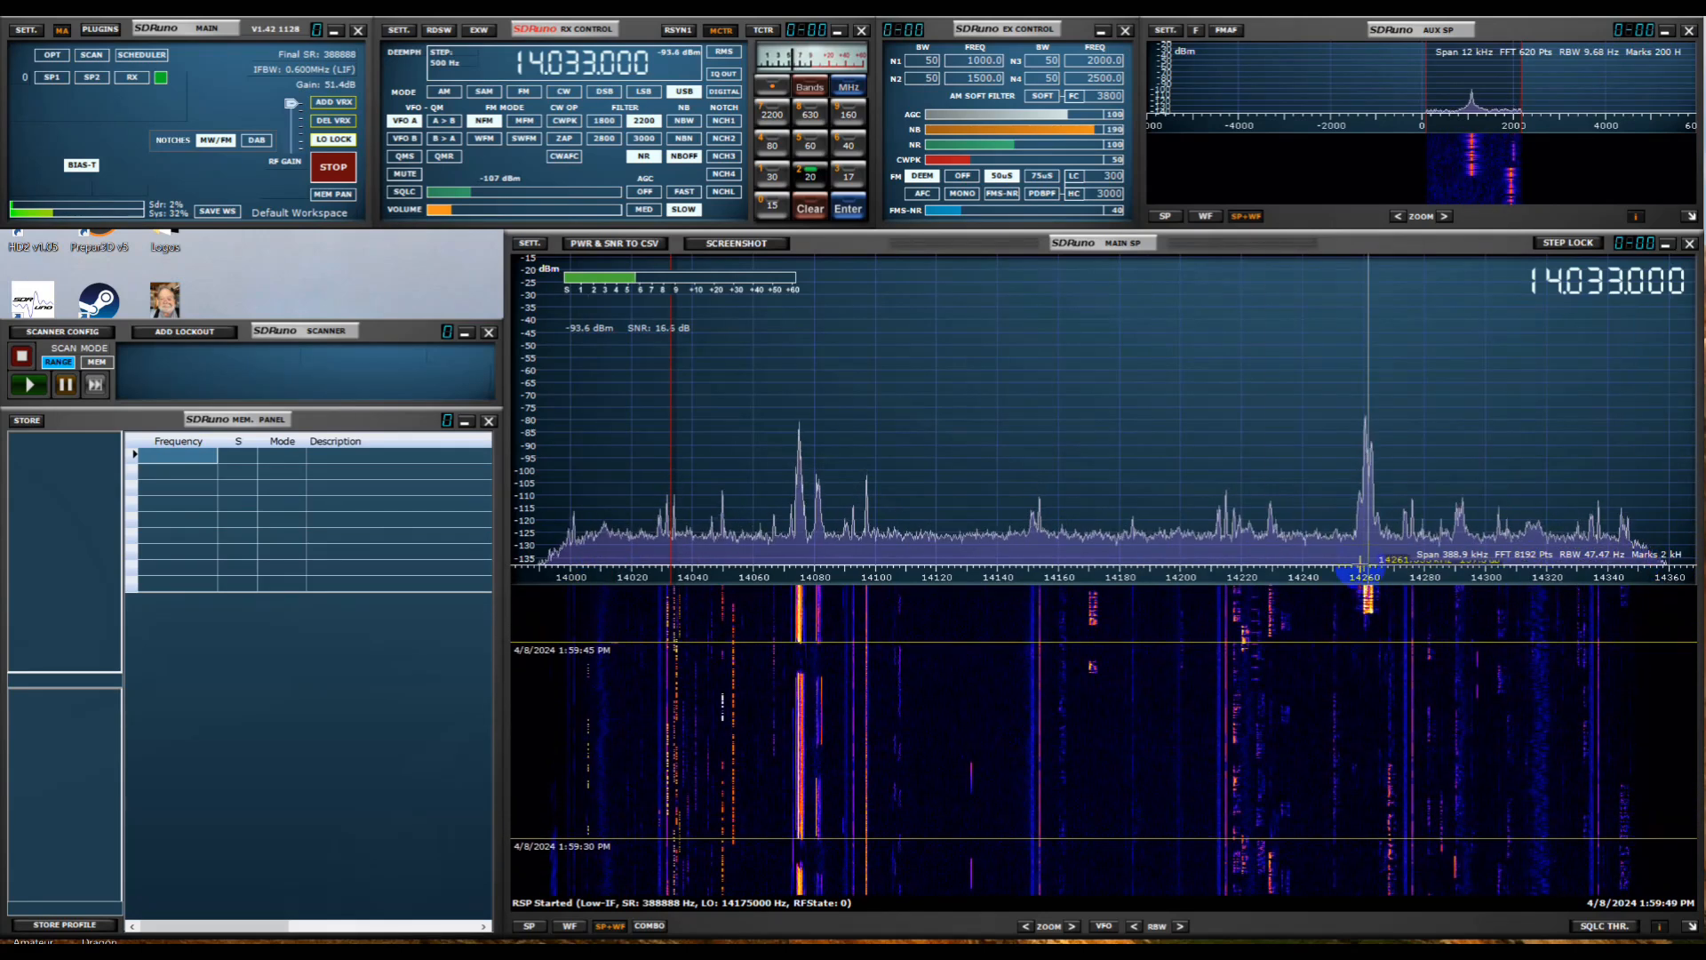
{"action": "left_click", "coordinate": [1365, 602]}
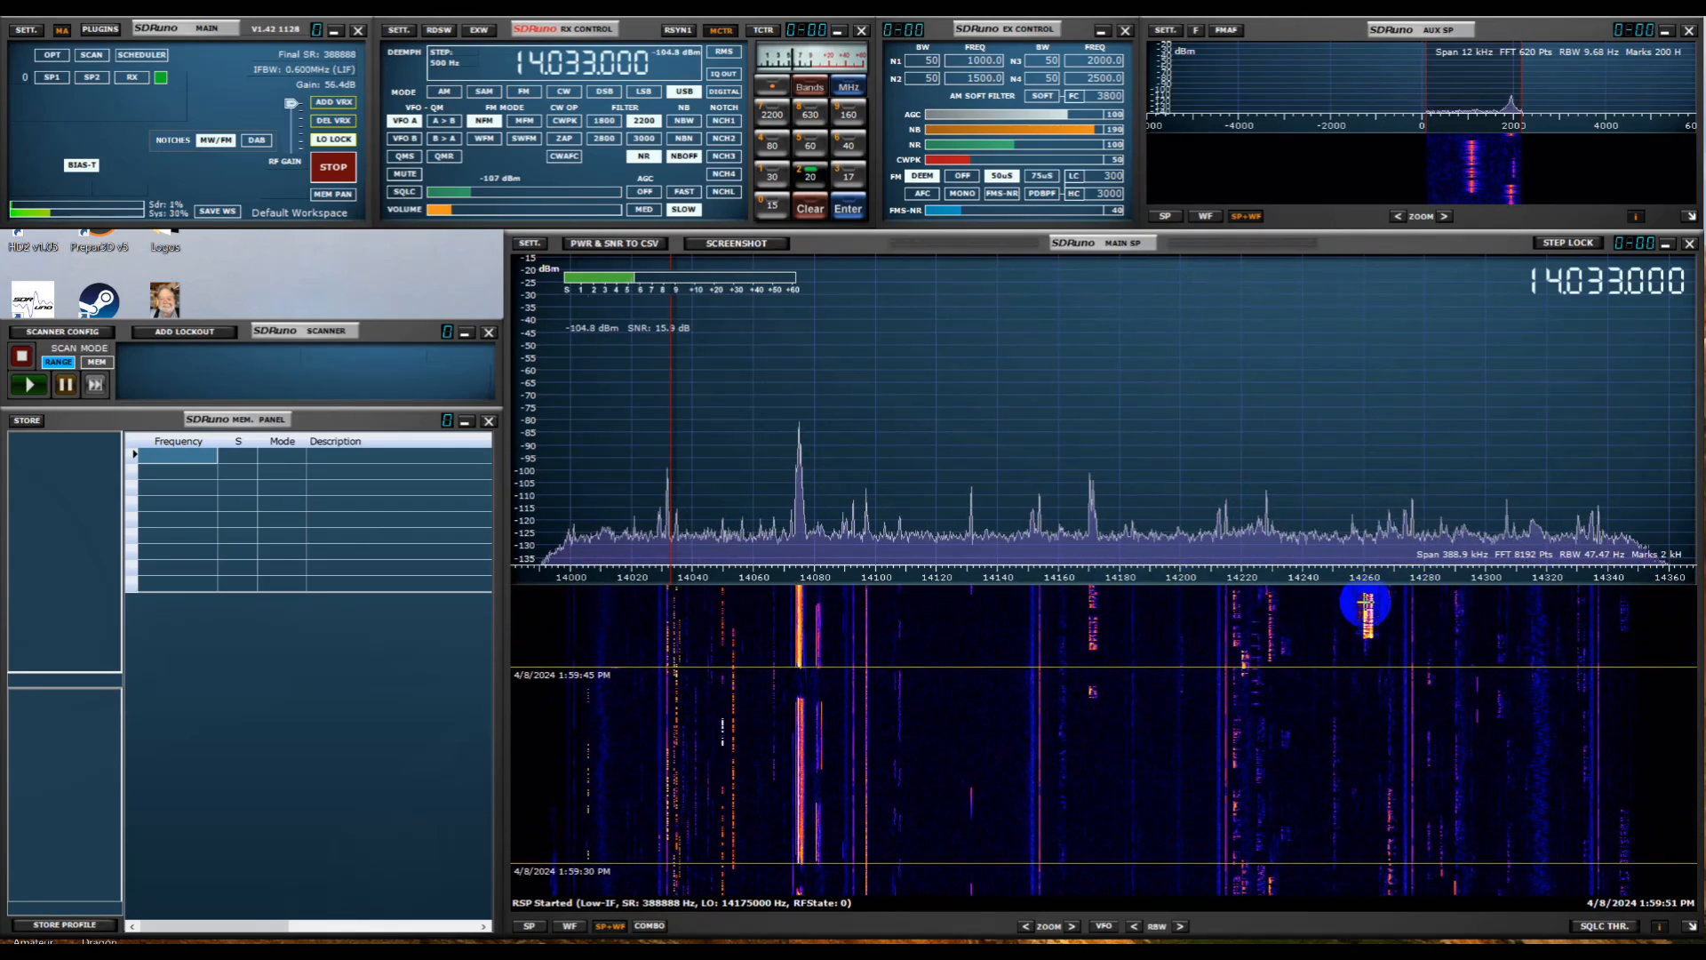
{"action": "left_click", "coordinate": [1354, 603]}
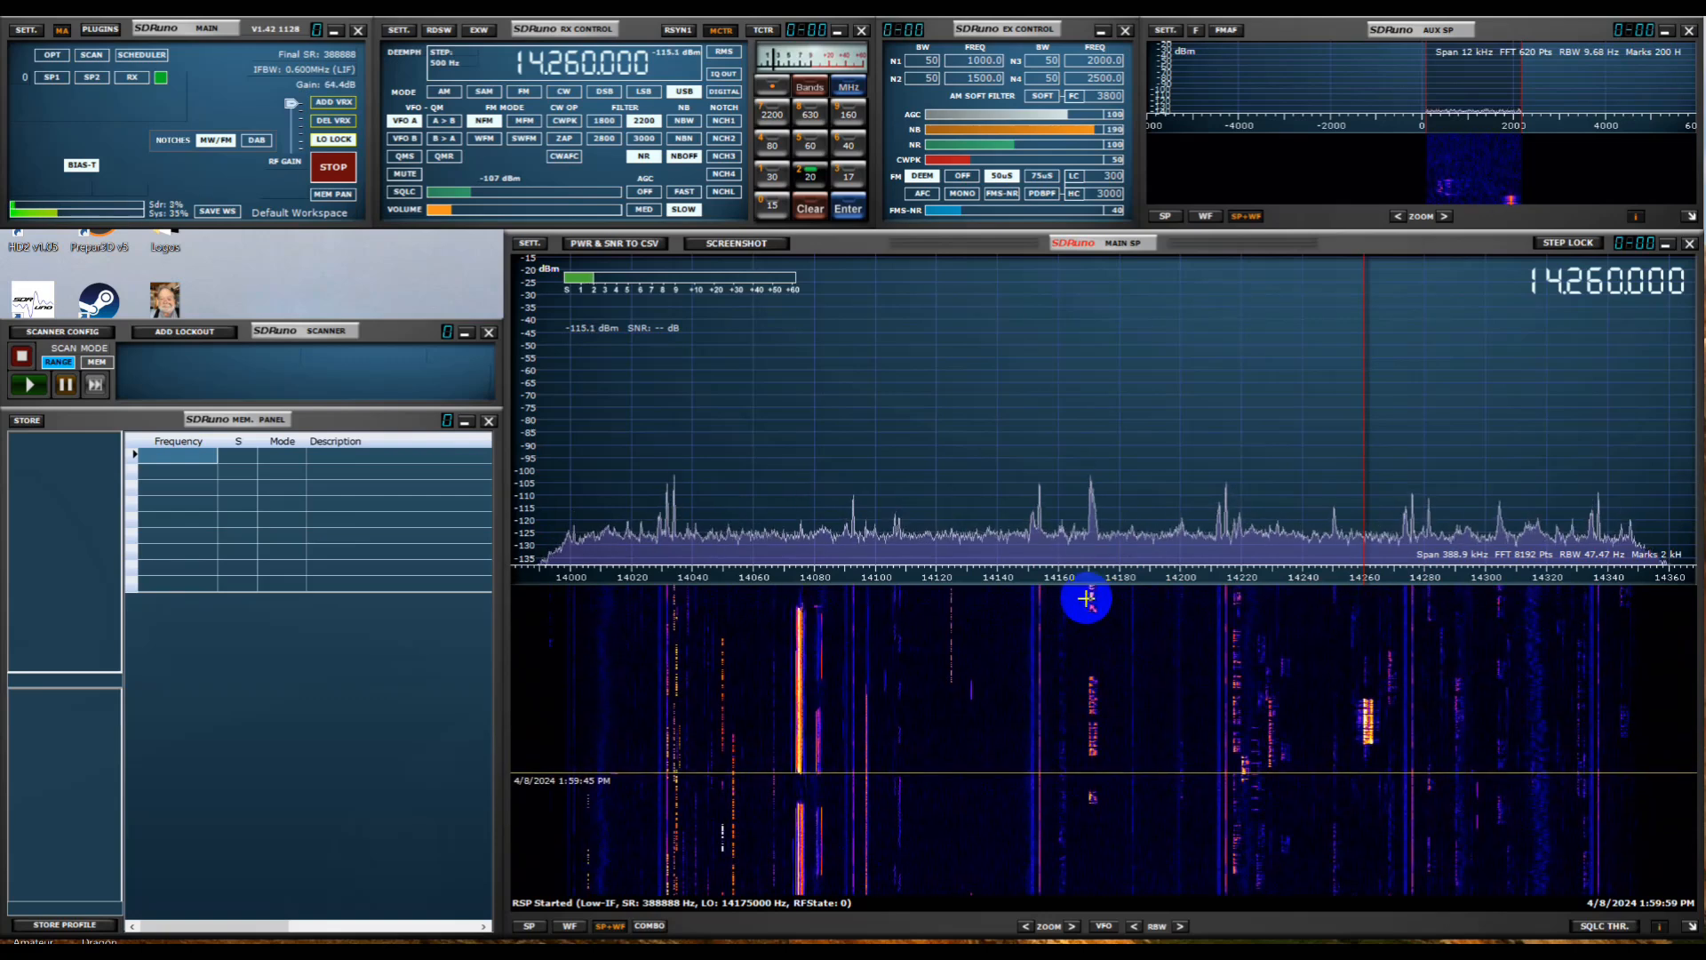
{"action": "left_click", "coordinate": [1087, 599]}
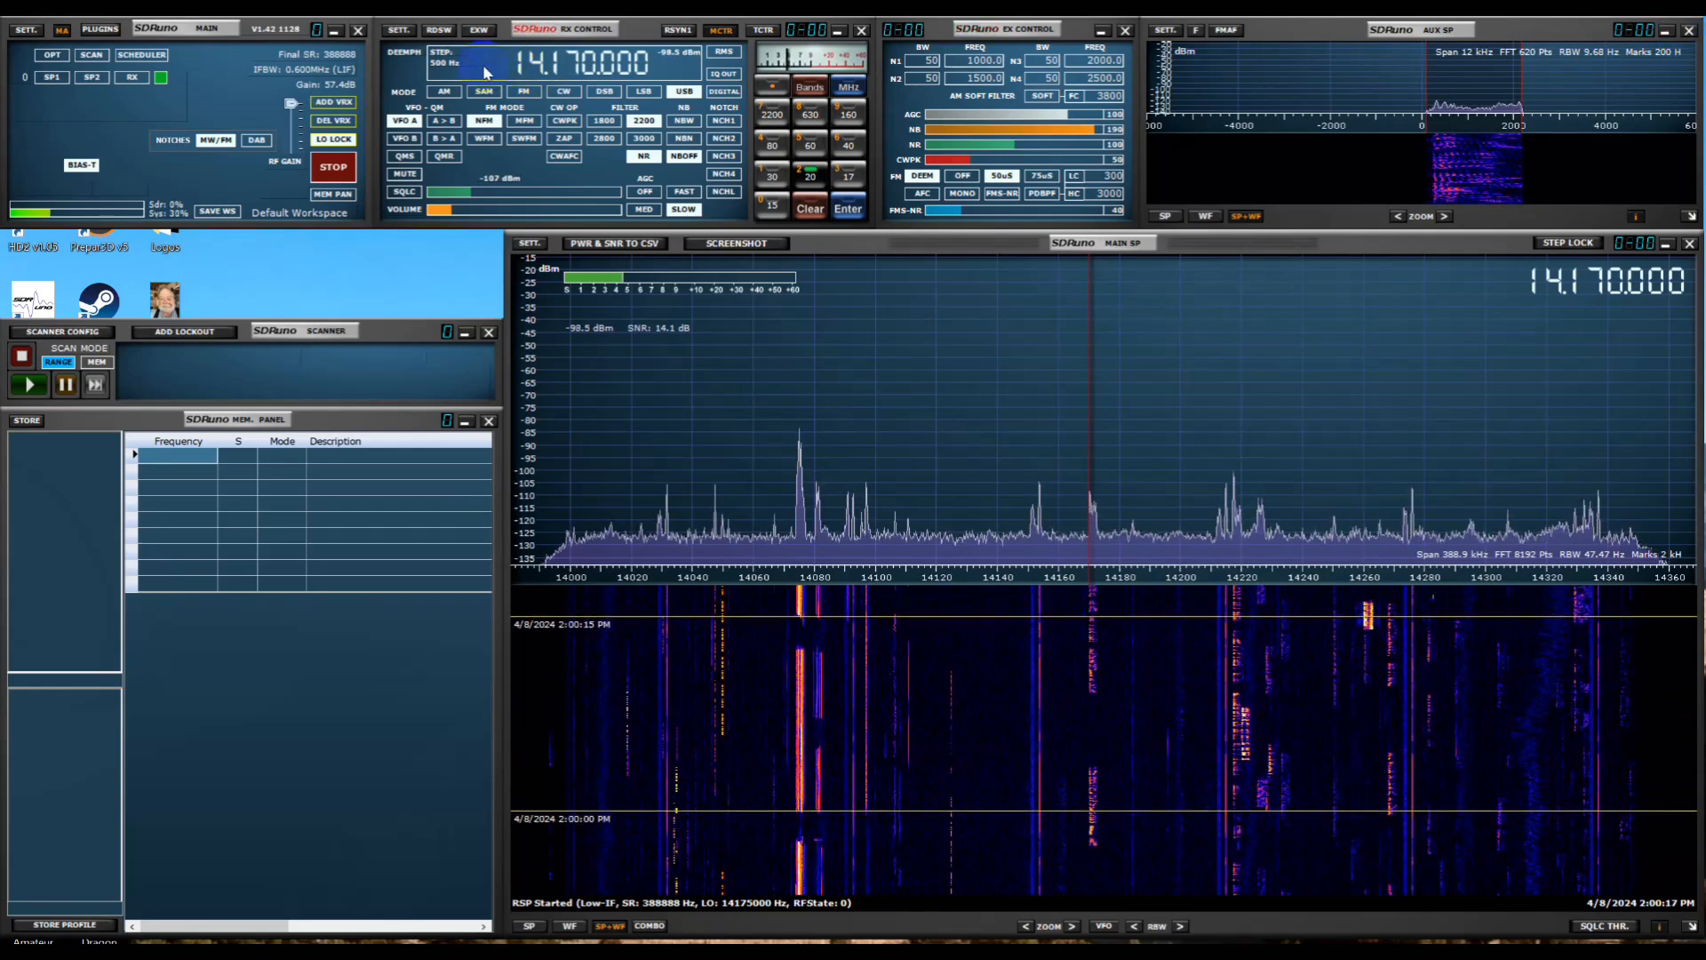
Close SDRuno and switch to the Chrome window showing hamradio.com.
{"action": "left_click", "coordinate": [357, 28]}
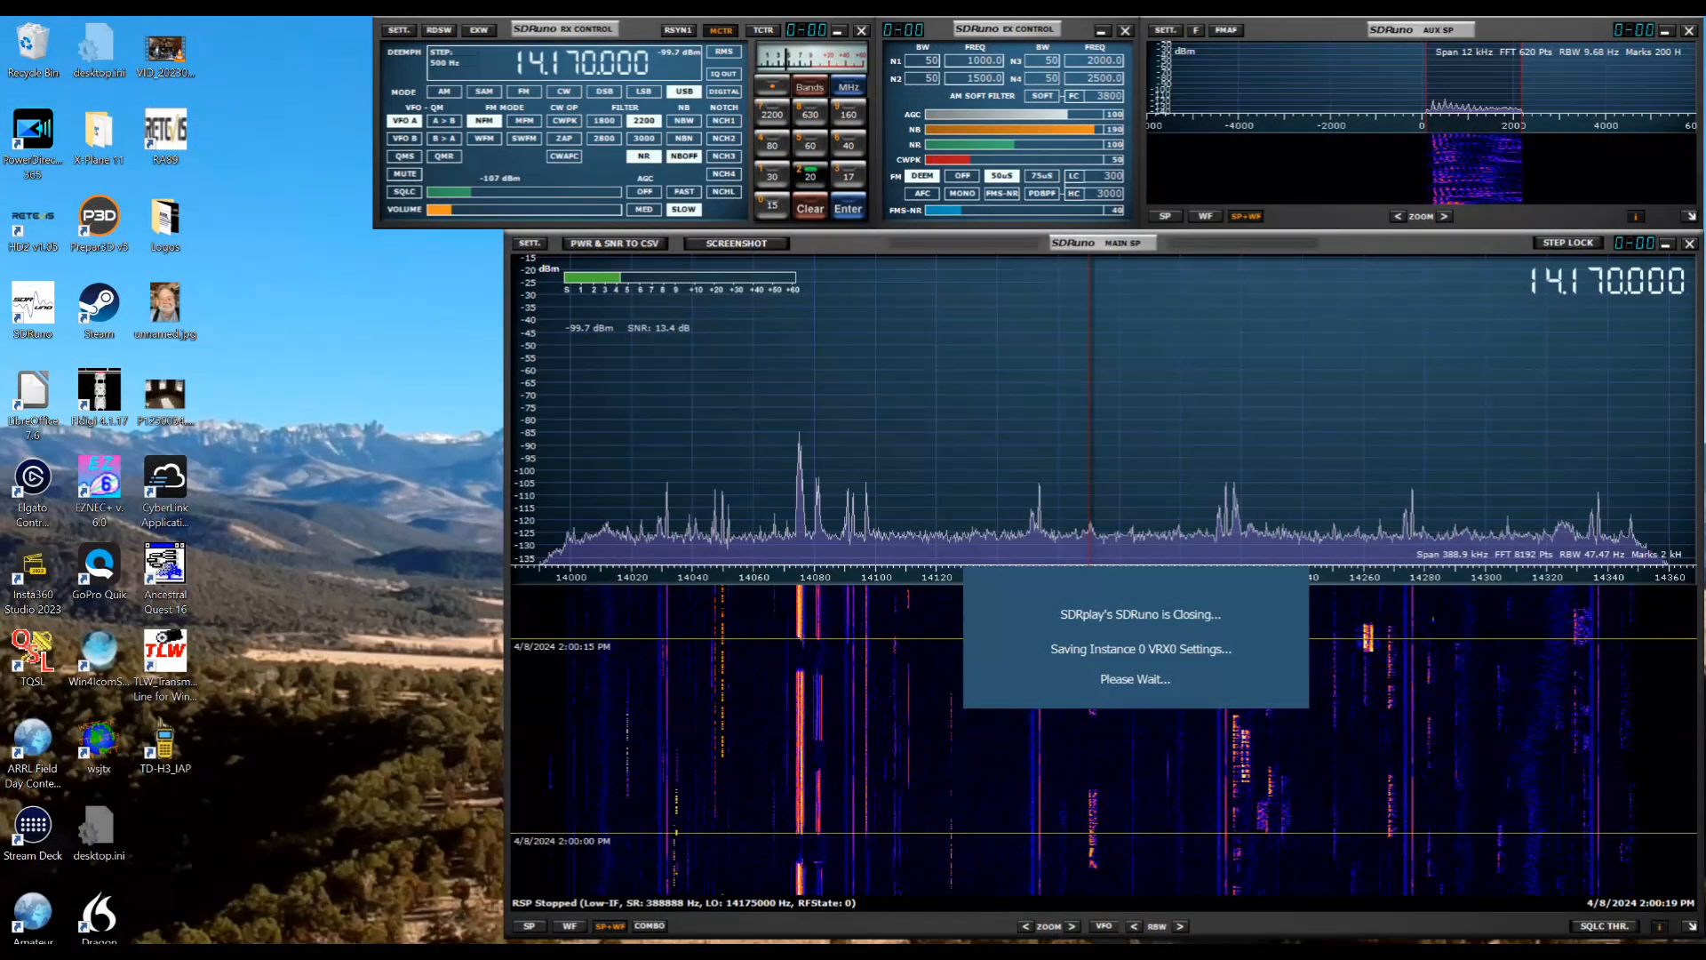
{"action": "left_click", "coordinate": [1690, 30]}
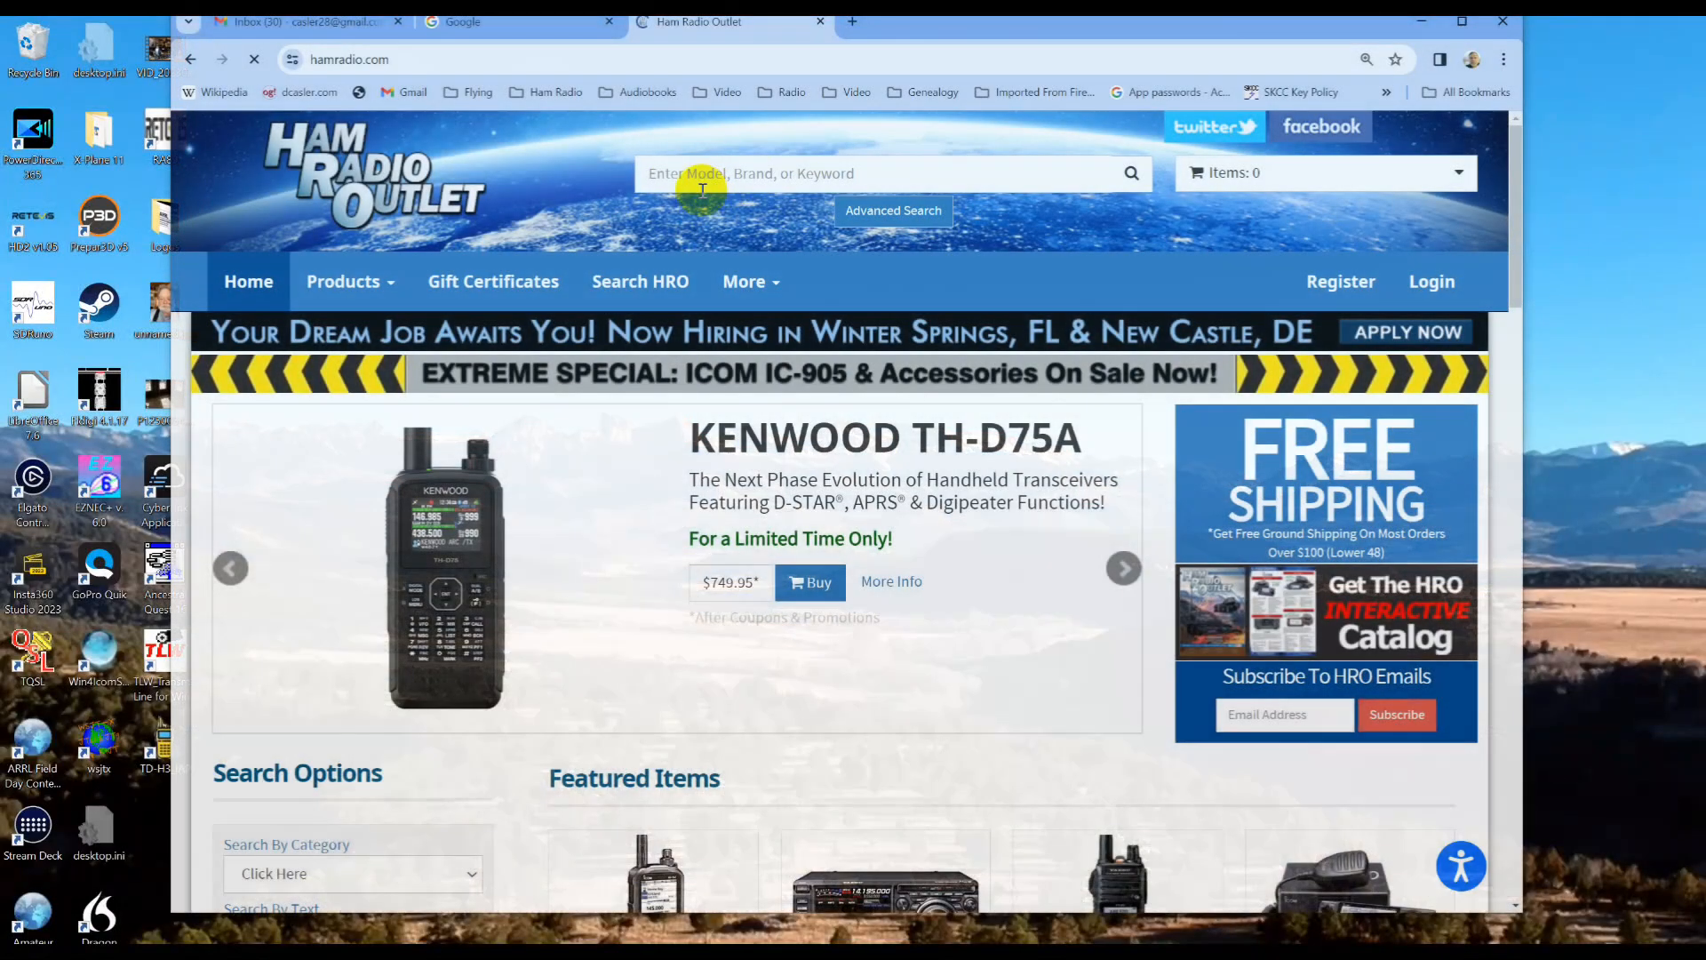
Search the site for 'sdrplay' and scroll through the six receiver results with prices.
{"action": "type", "text": "sdr"}
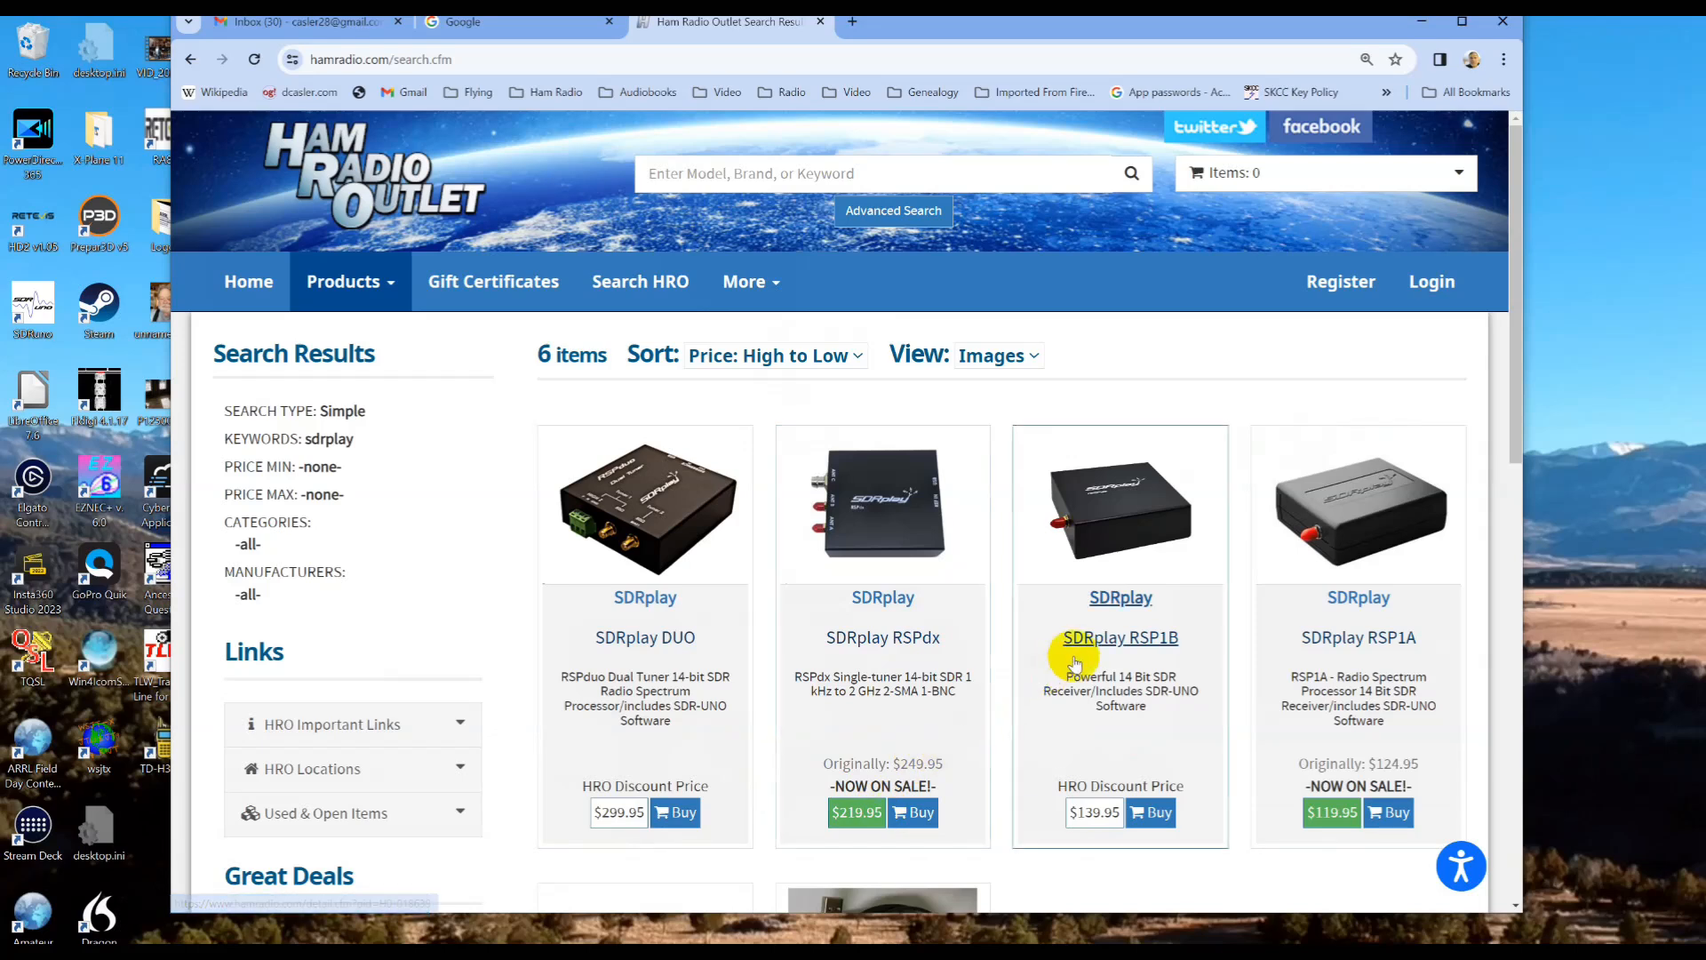
{"action": "mouse_move", "coordinate": [1171, 641]}
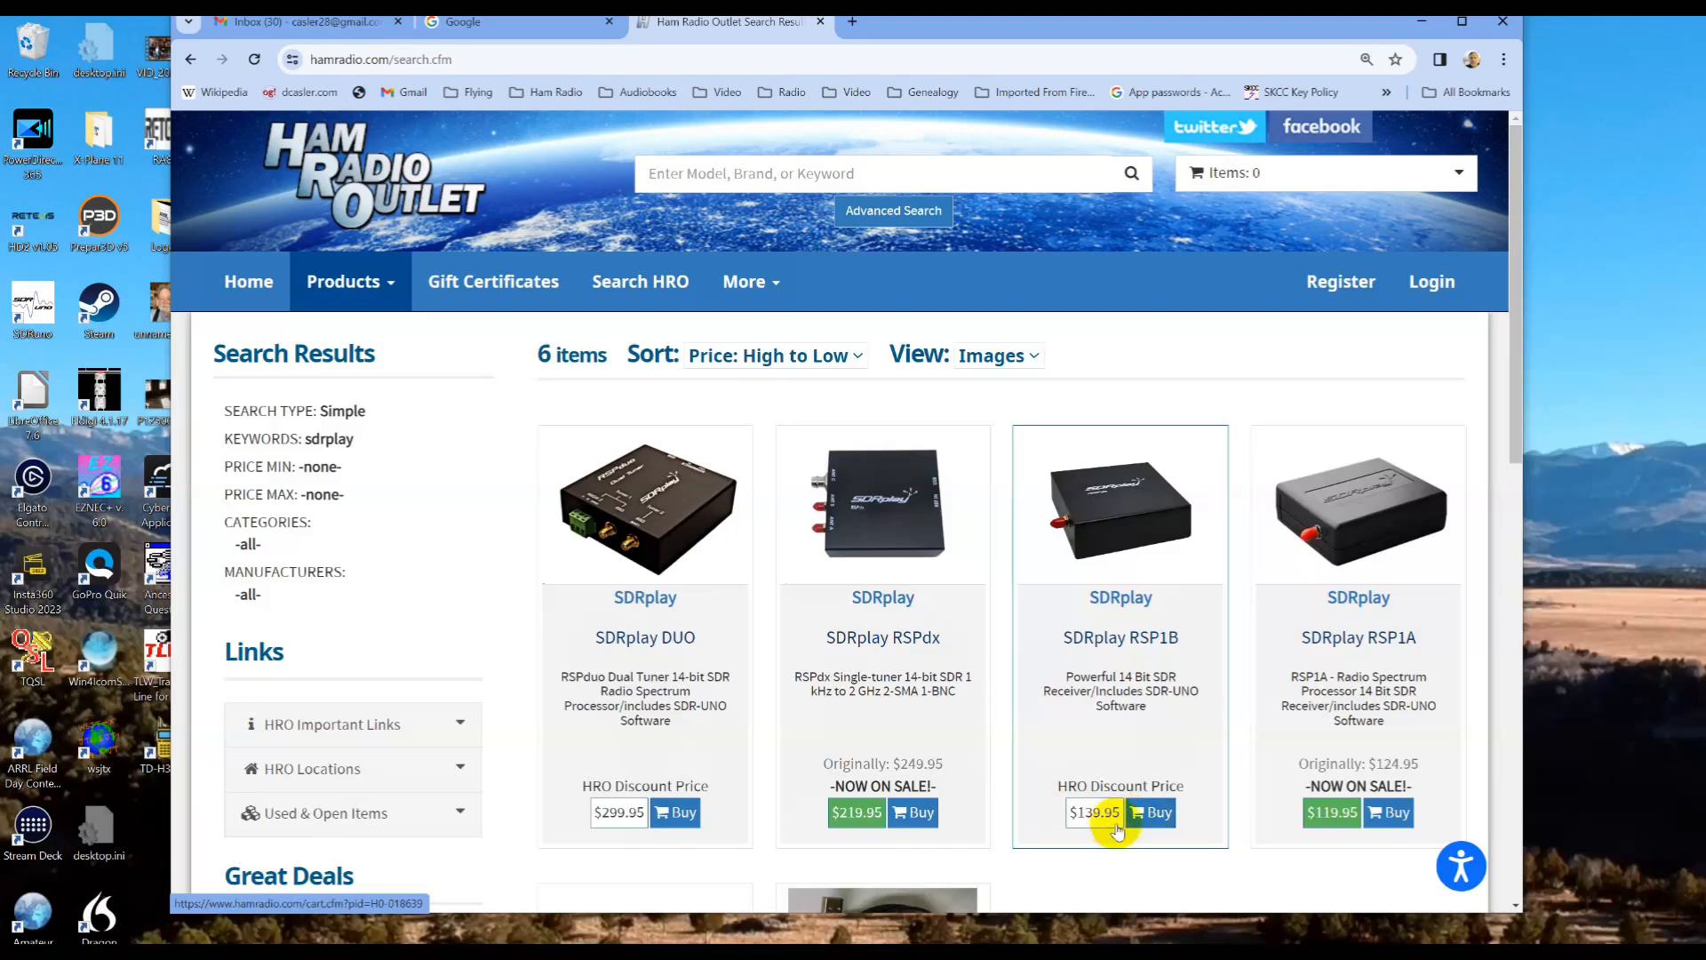
{"action": "mouse_move", "coordinate": [1358, 638]}
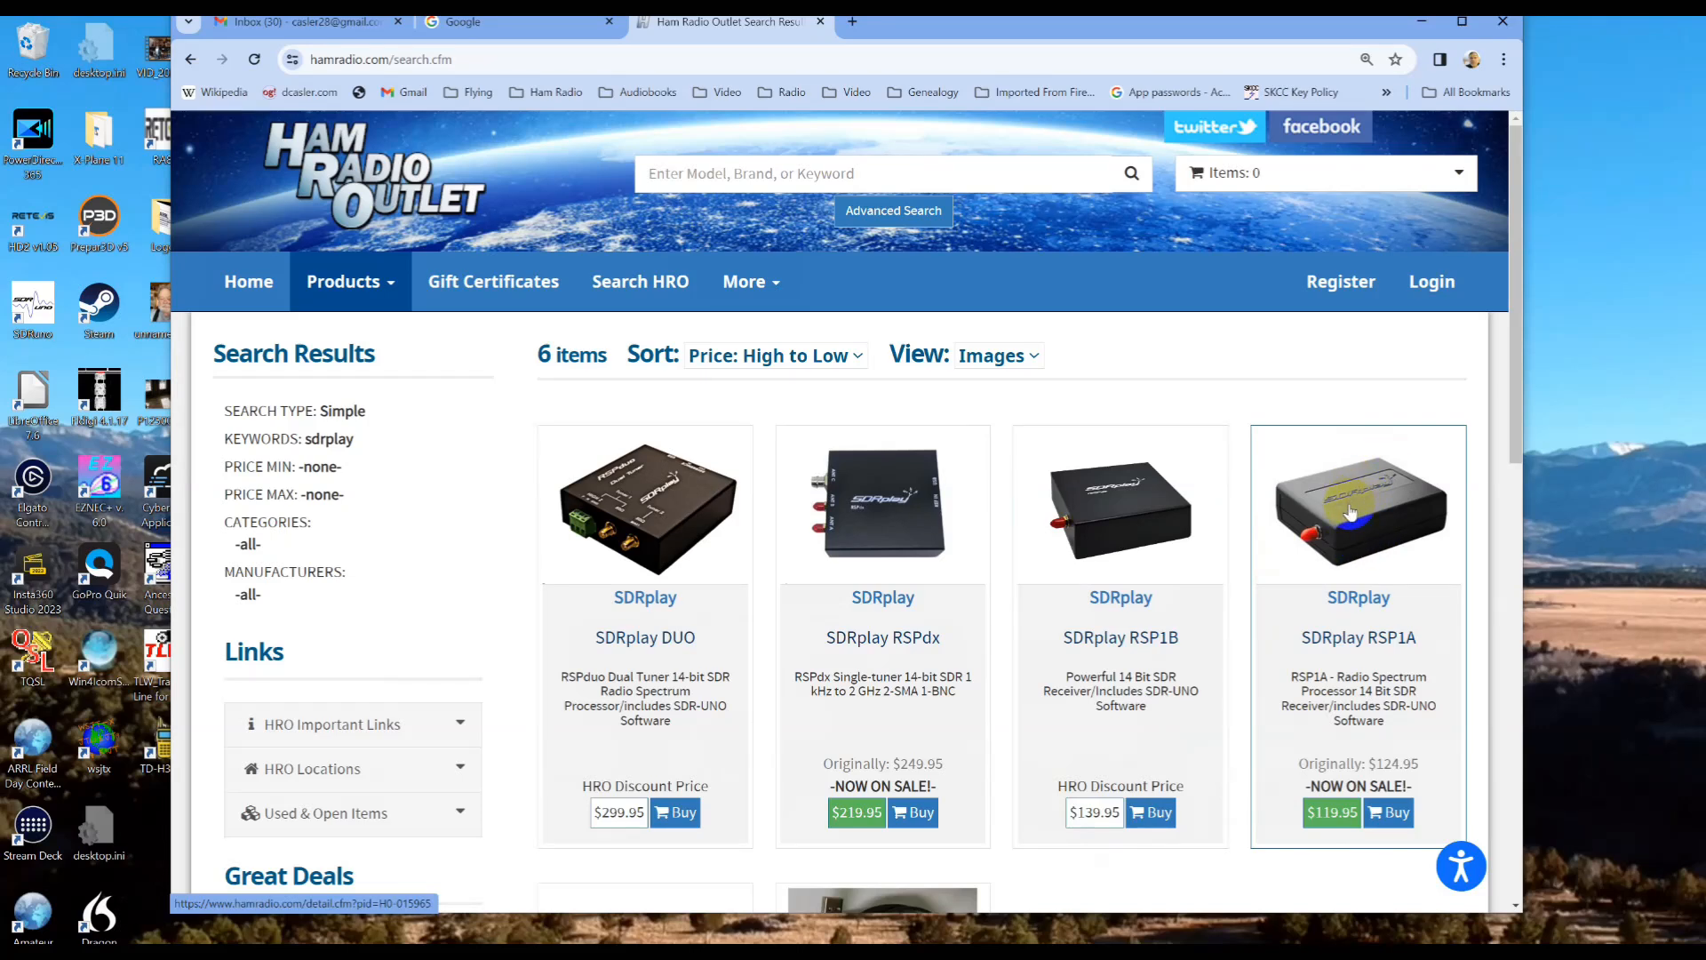
{"action": "mouse_move", "coordinate": [1102, 510]}
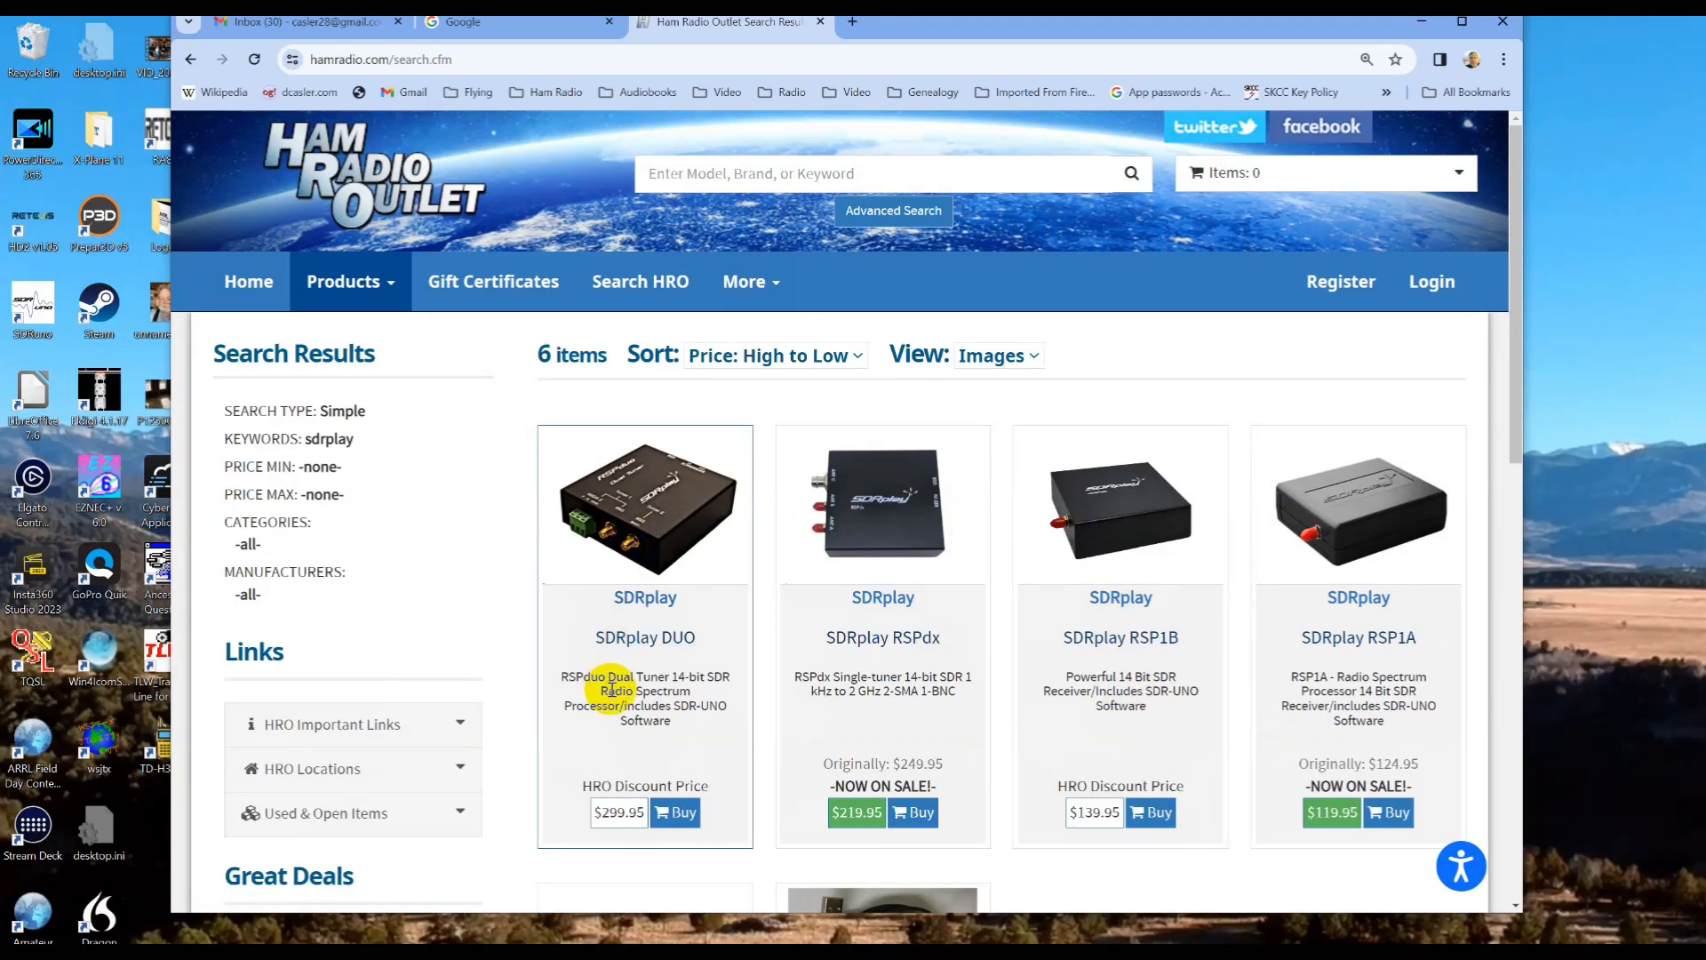
{"action": "mouse_move", "coordinate": [1518, 455]}
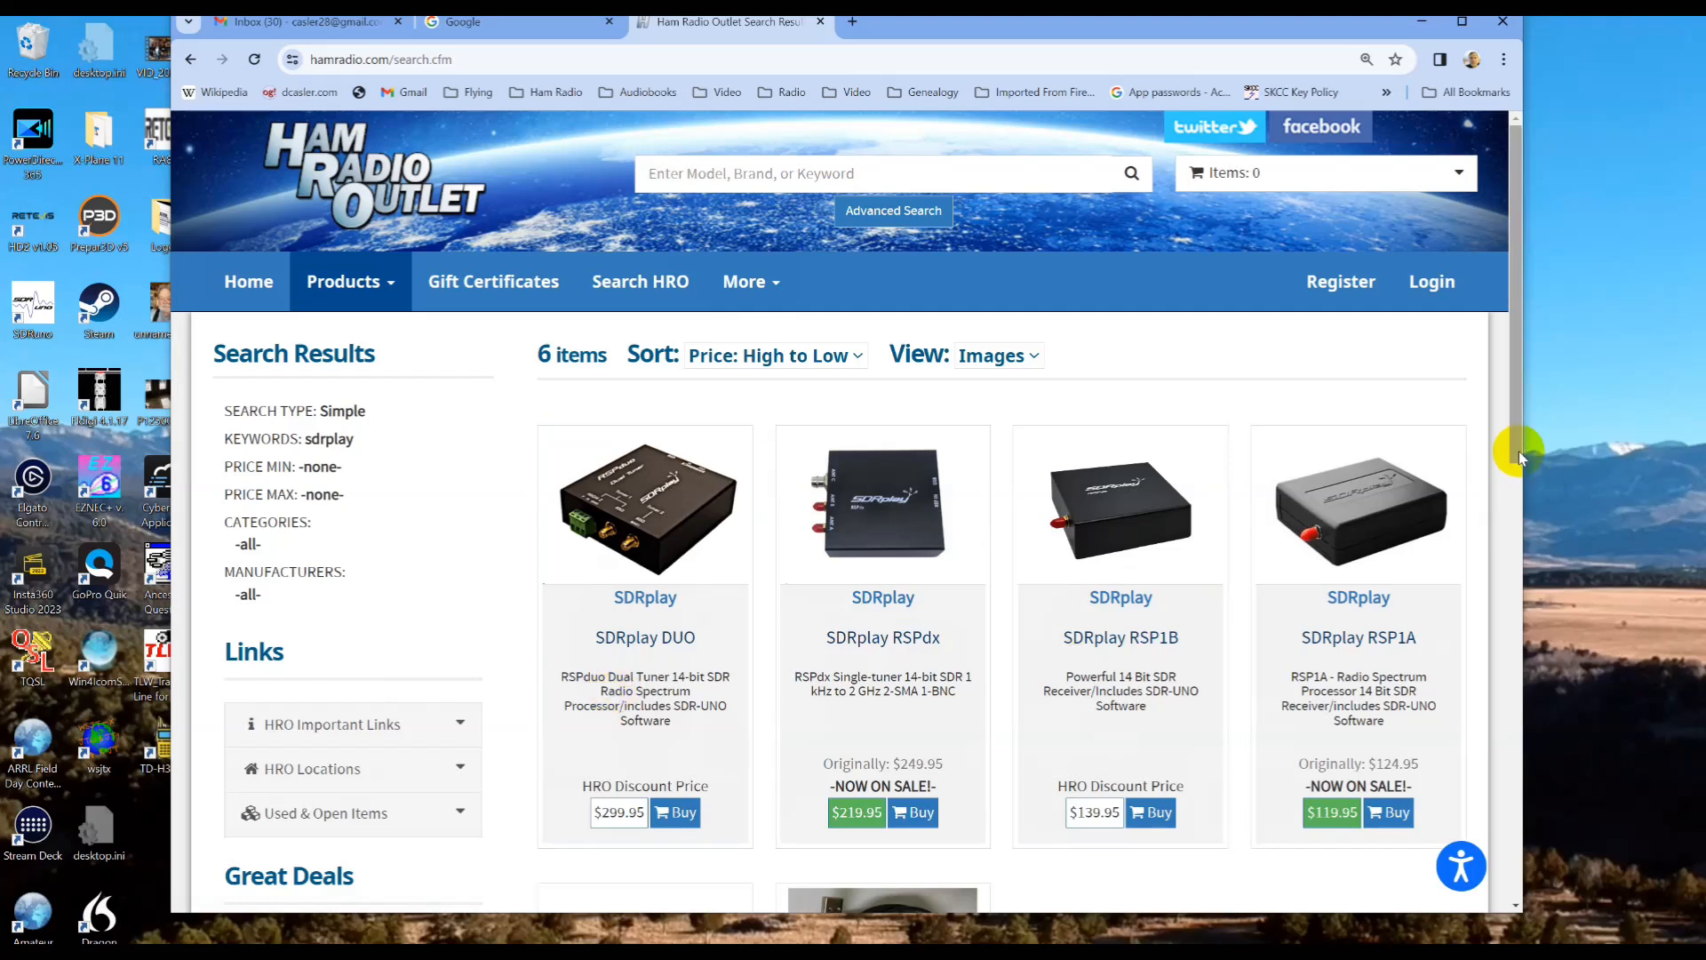
{"action": "scroll", "scroll_direction": "down", "scroll_amount": 3}
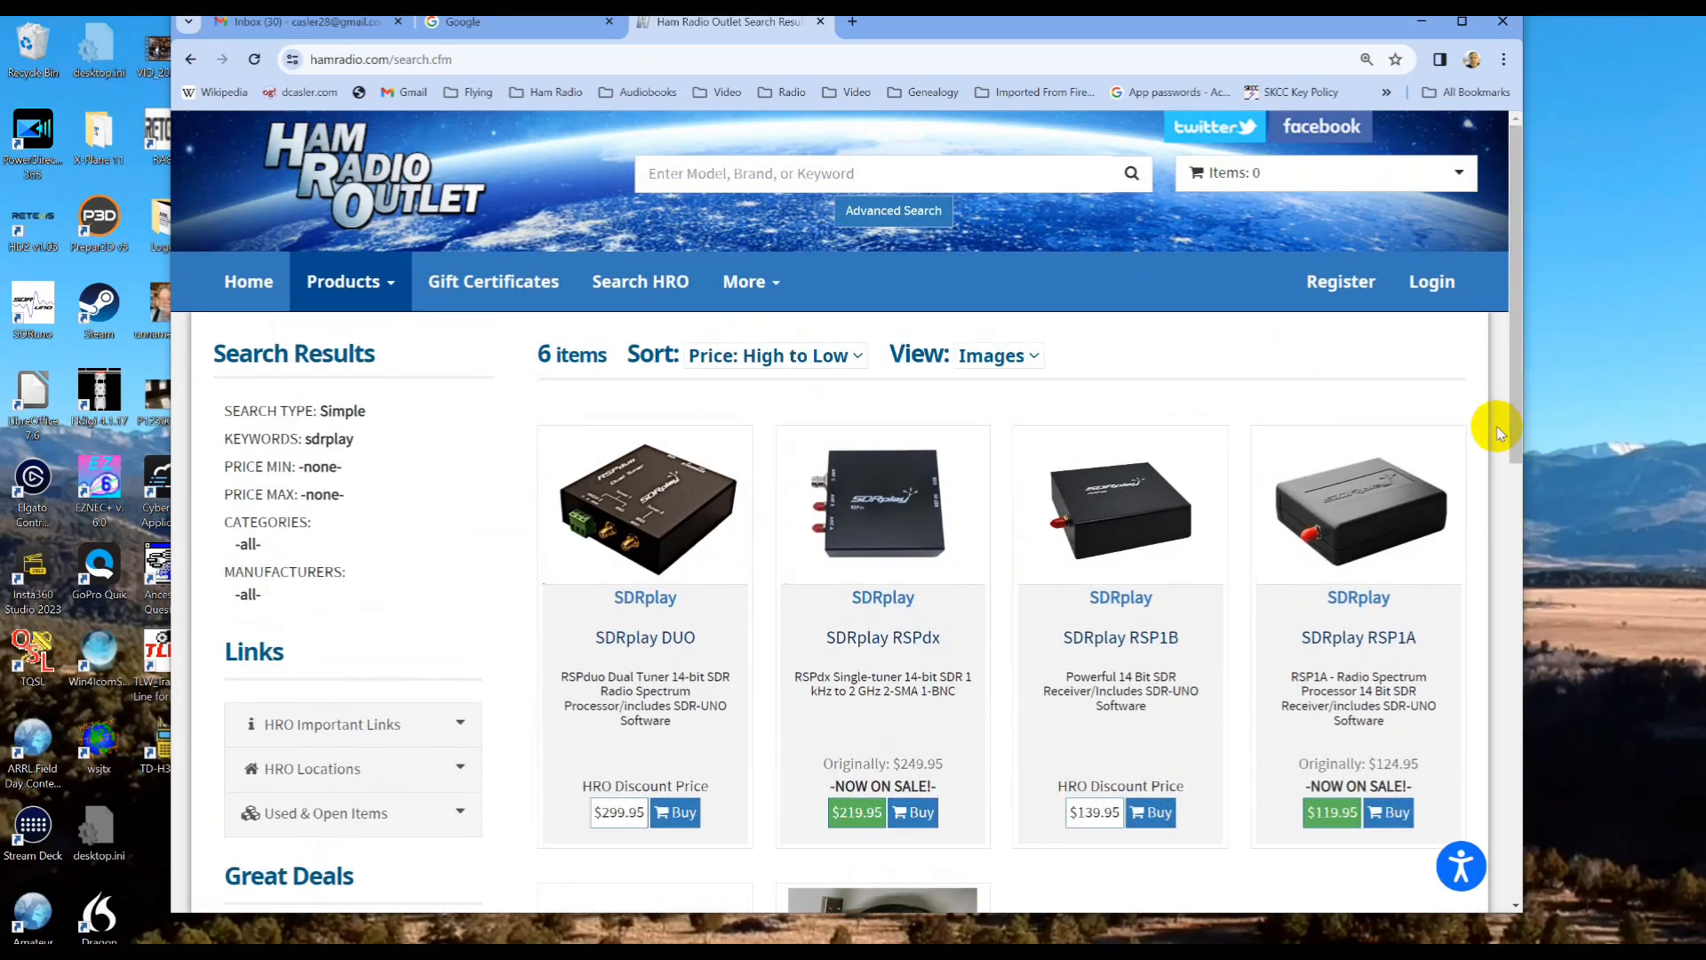
{"action": "mouse_move", "coordinate": [949, 409]}
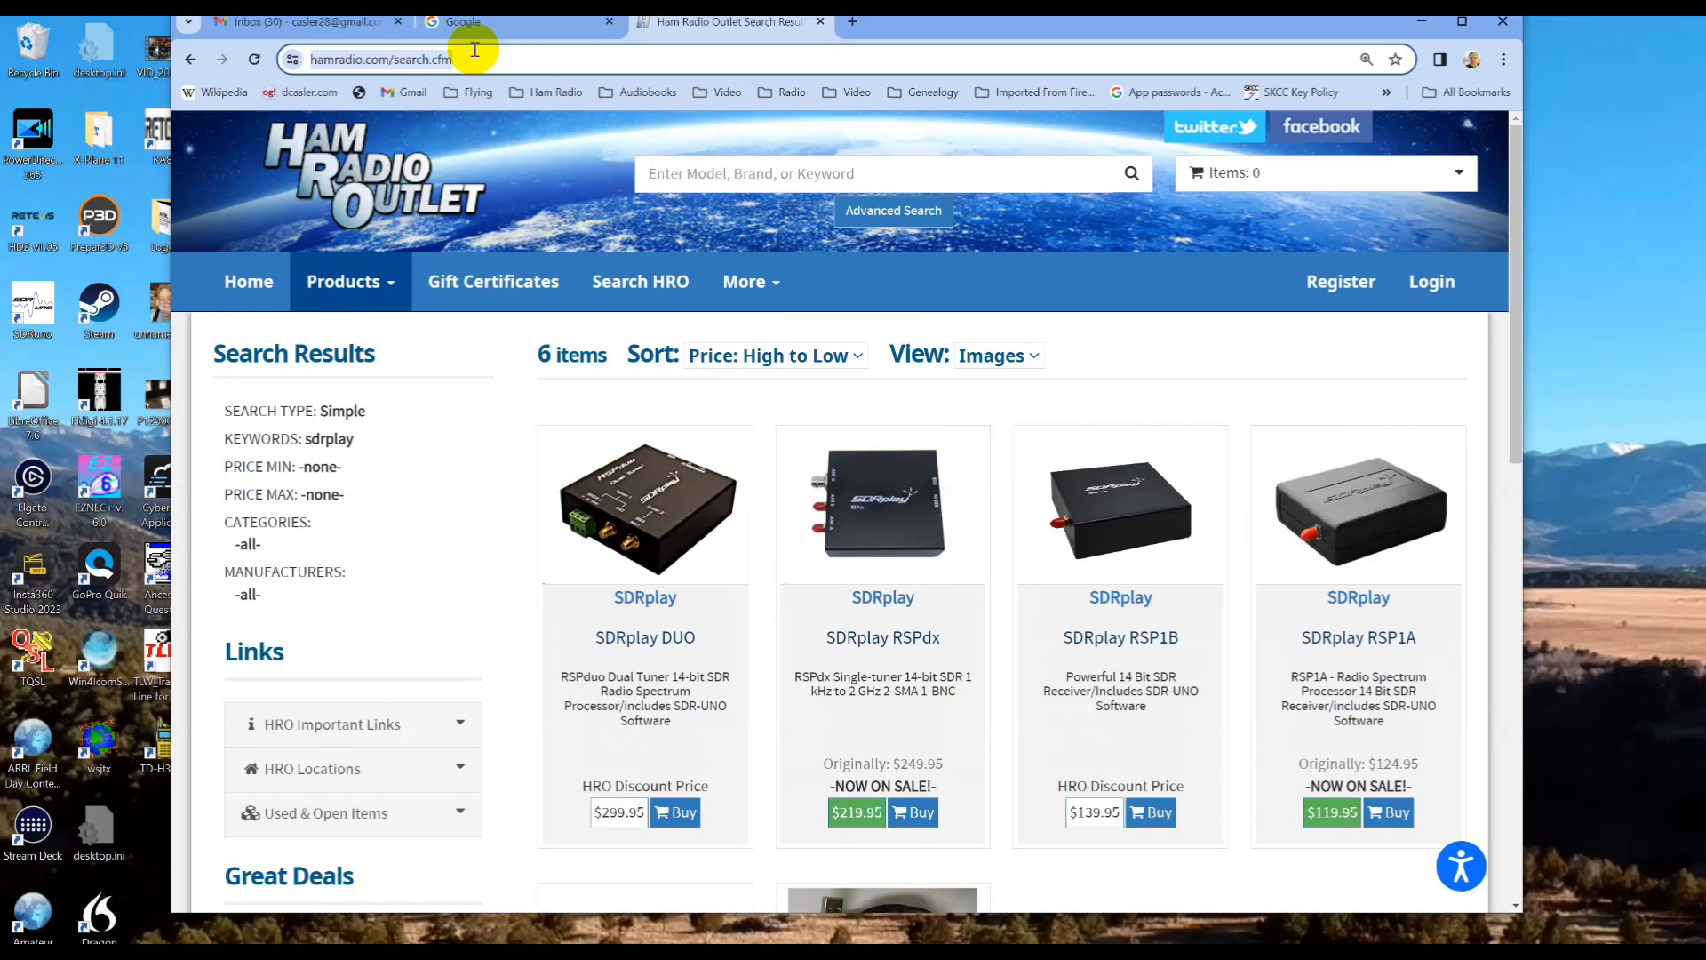
Visit mfjenterprises.com, scroll the MFJ-1886 receiving loop page ($329.95), then close that tab.
{"action": "type", "text": "mfjenterprises.com"}
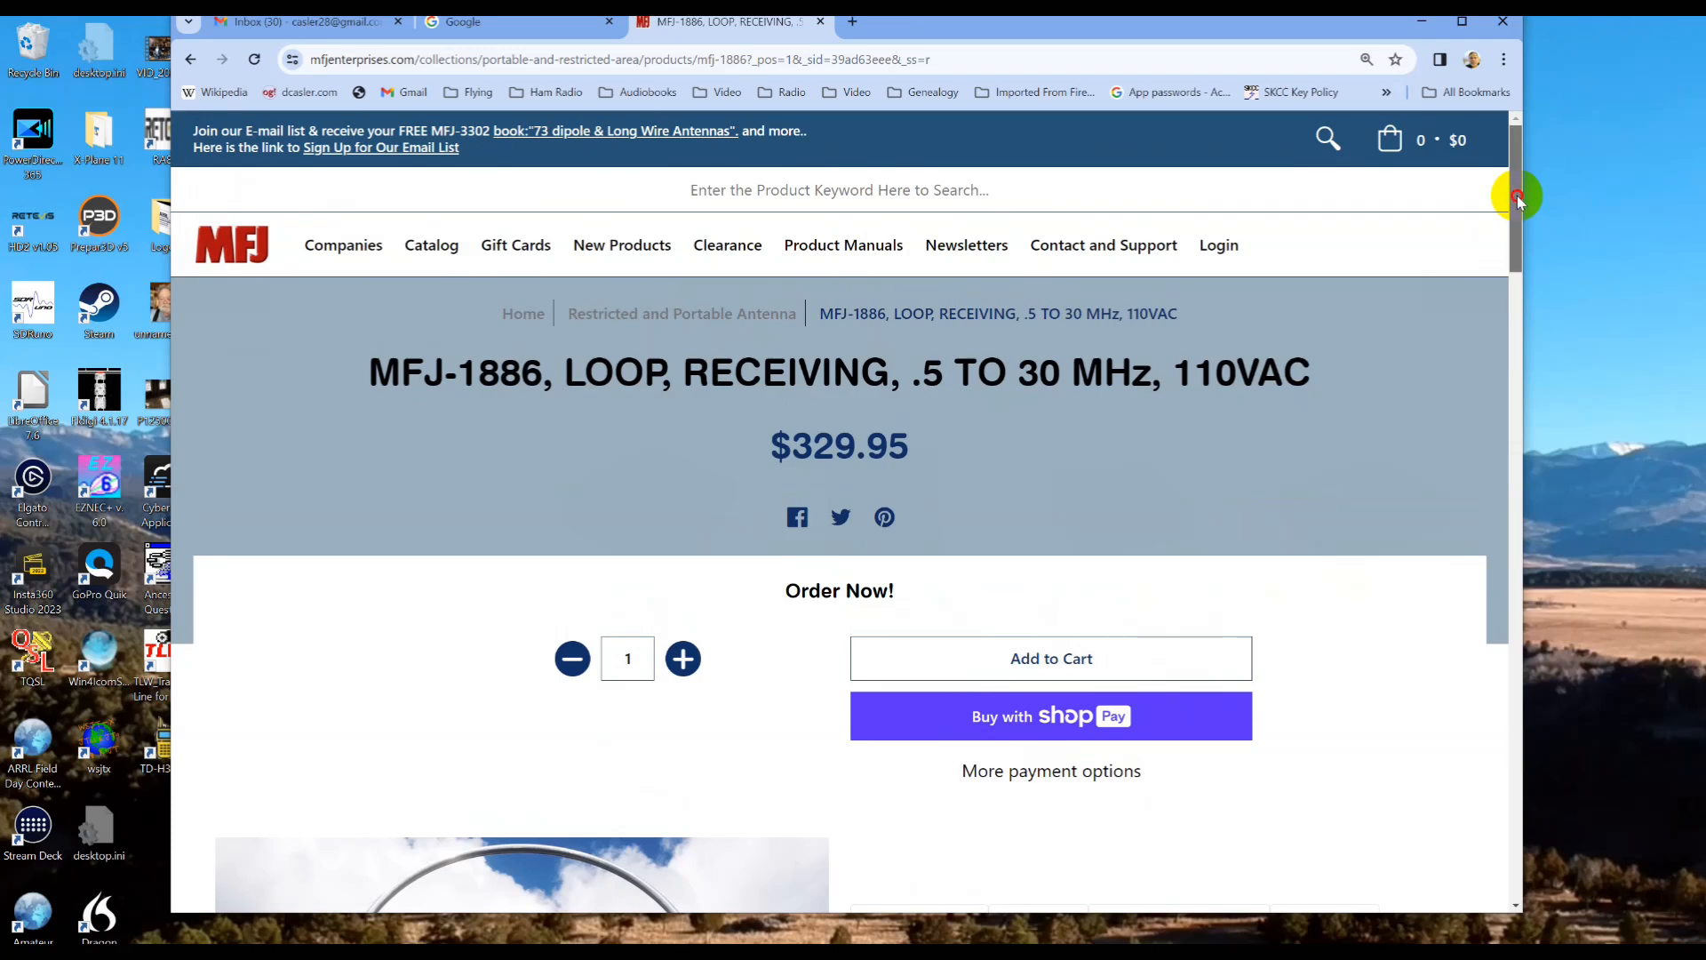
{"action": "scroll", "scroll_direction": "down", "scroll_amount": 3}
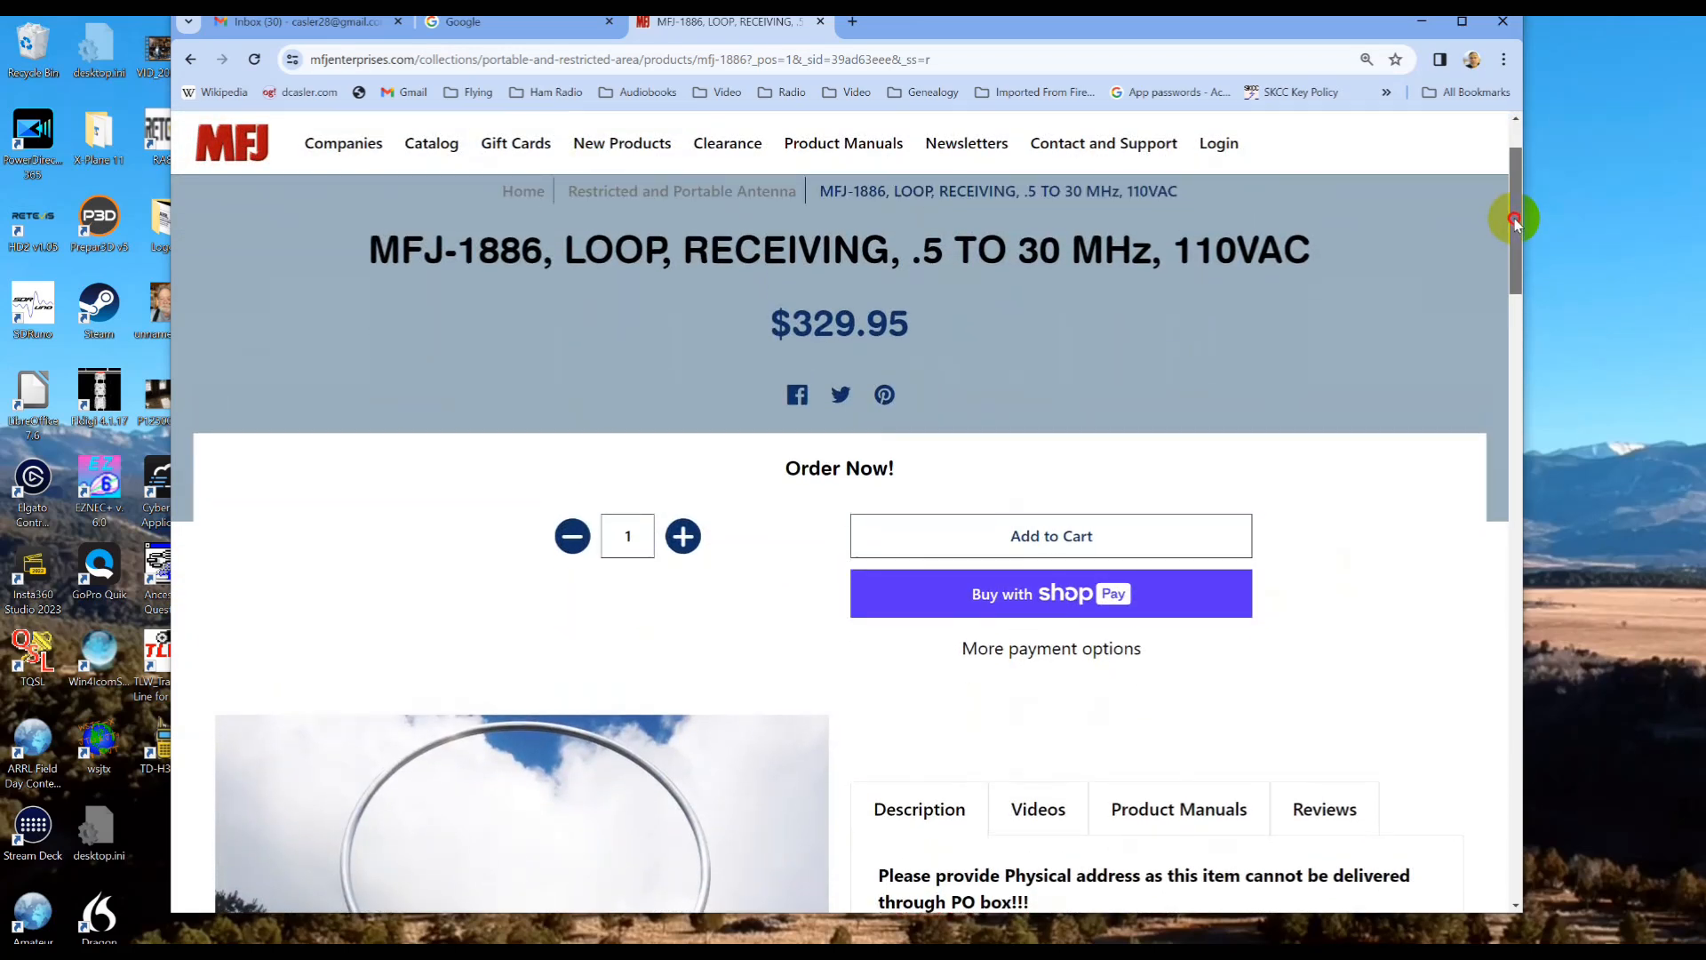
{"action": "scroll", "scroll_direction": "down", "scroll_amount": 3}
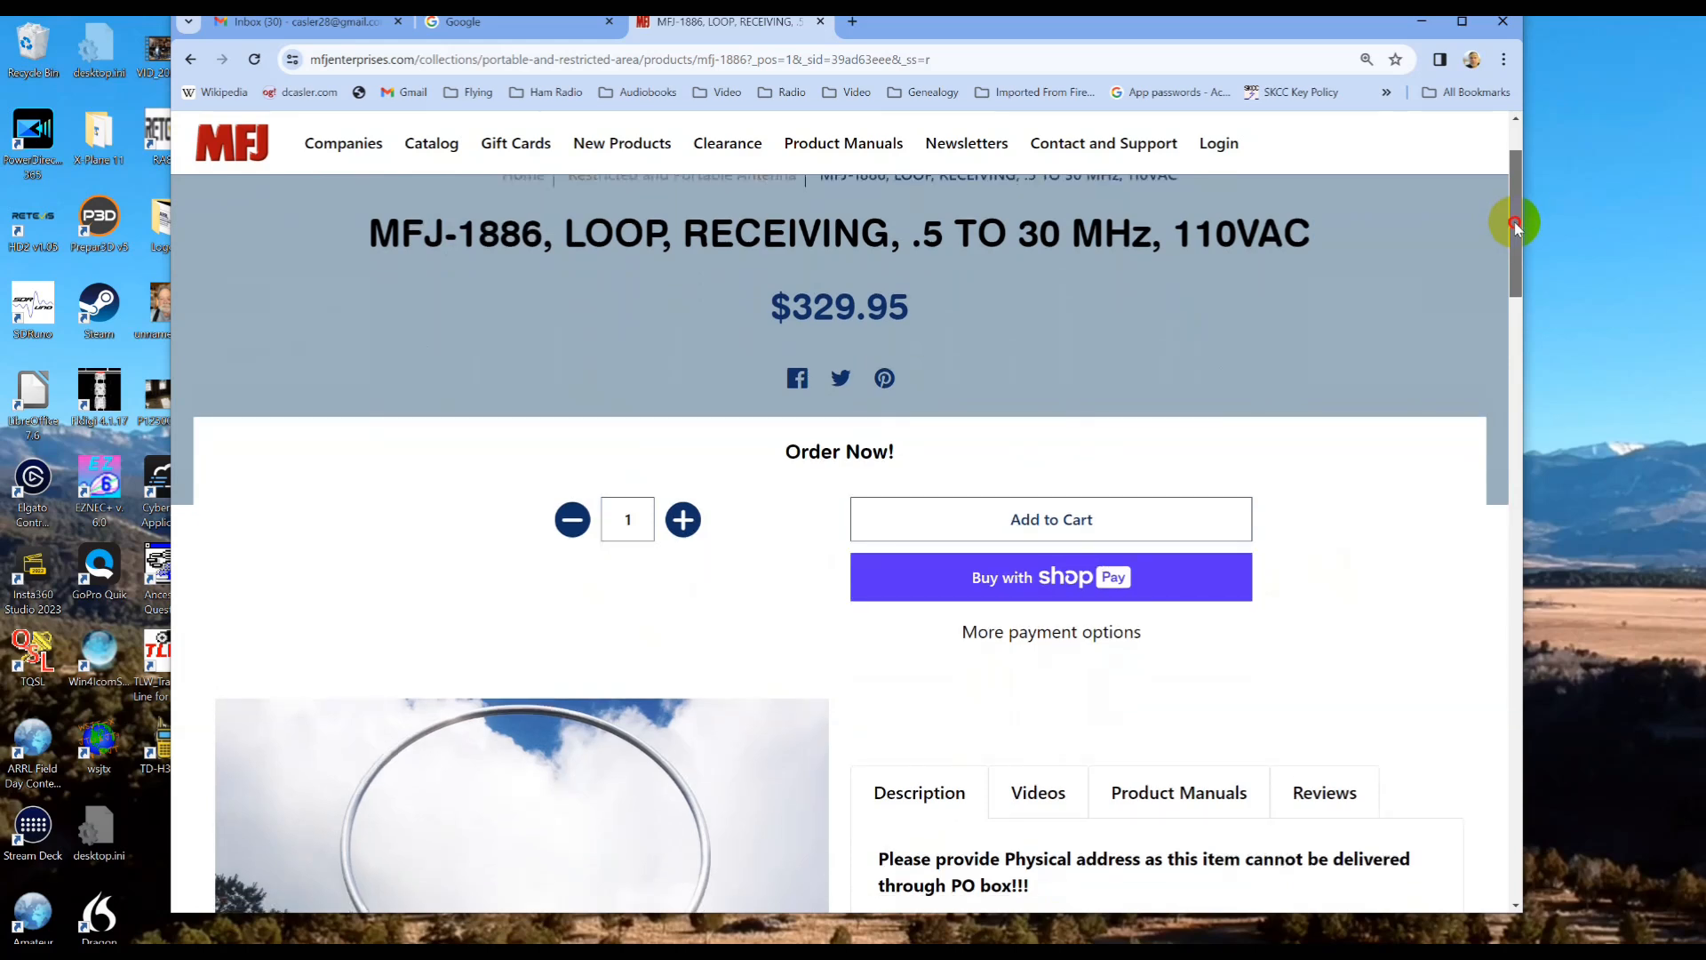
{"action": "scroll", "scroll_direction": "down", "scroll_amount": 3}
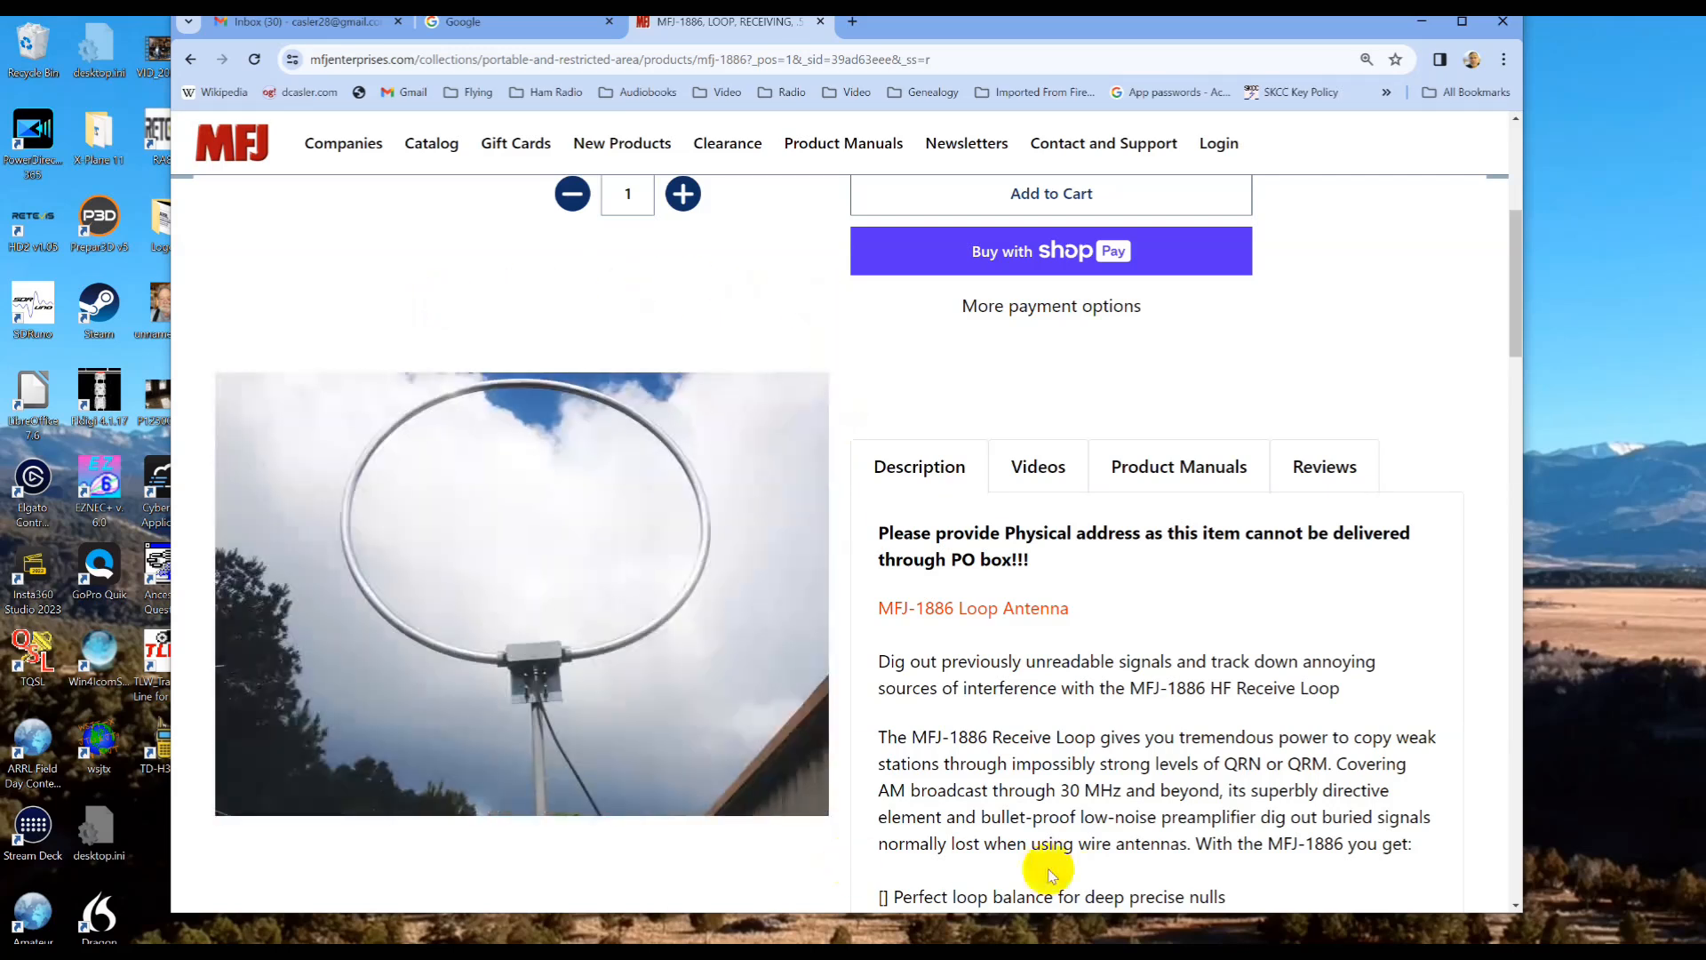
{"action": "scroll", "scroll_direction": "down", "scroll_amount": 3}
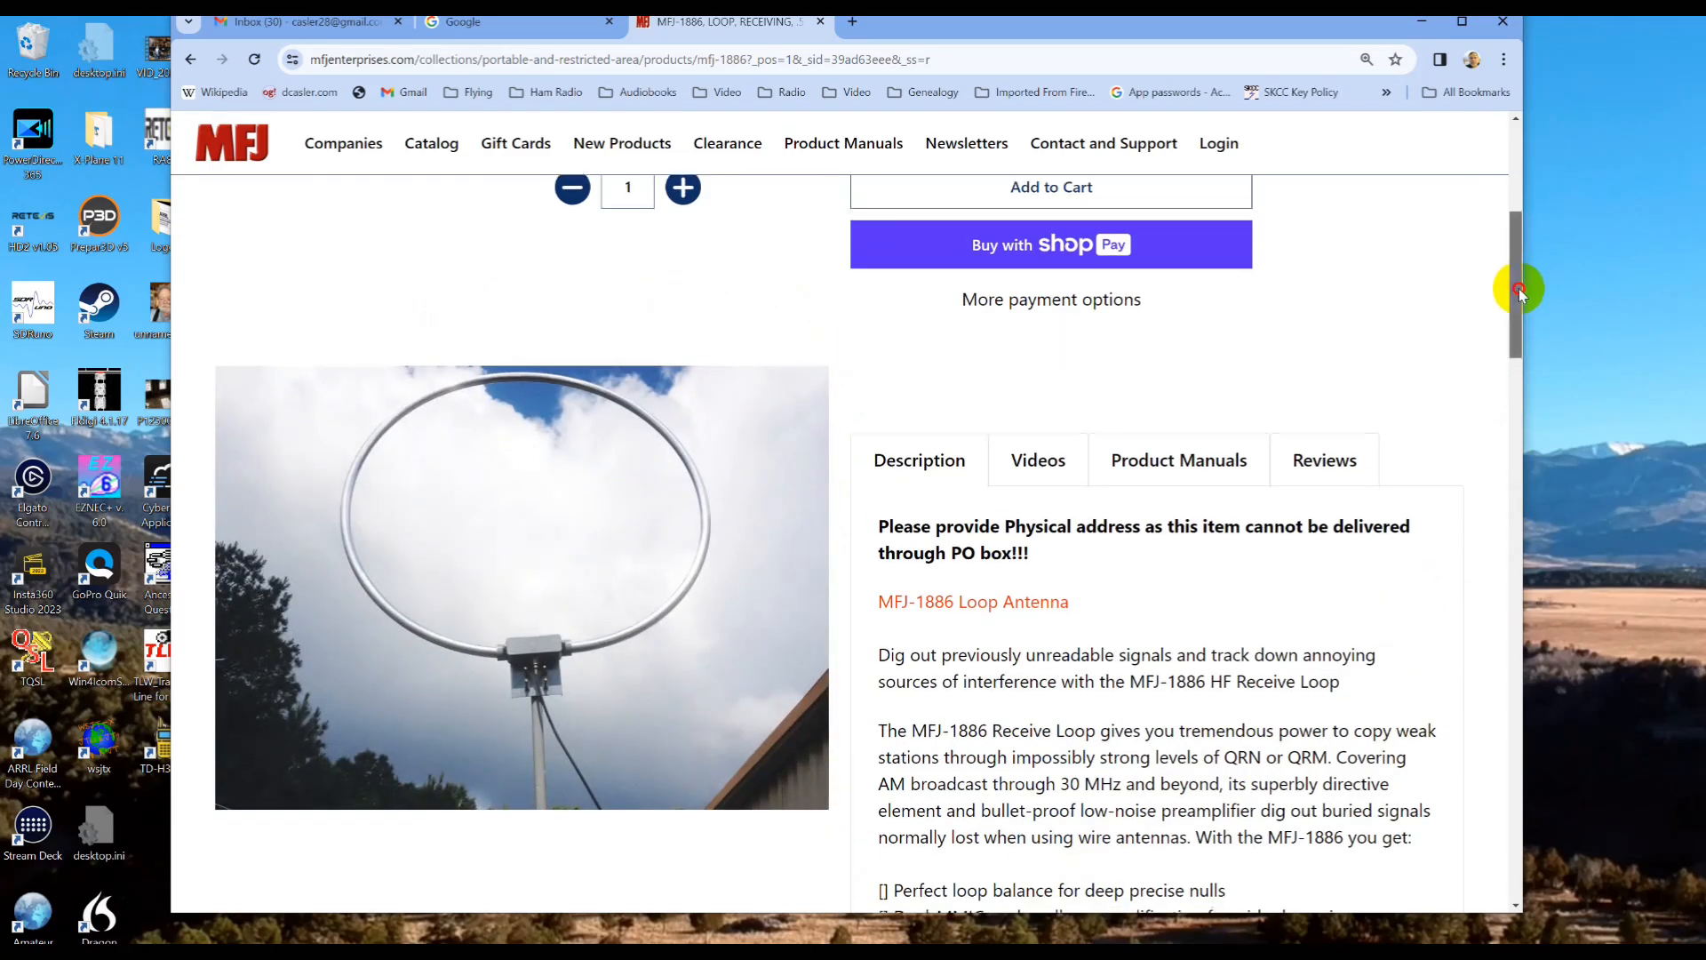
{"action": "scroll", "scroll_direction": "down", "scroll_amount": 3}
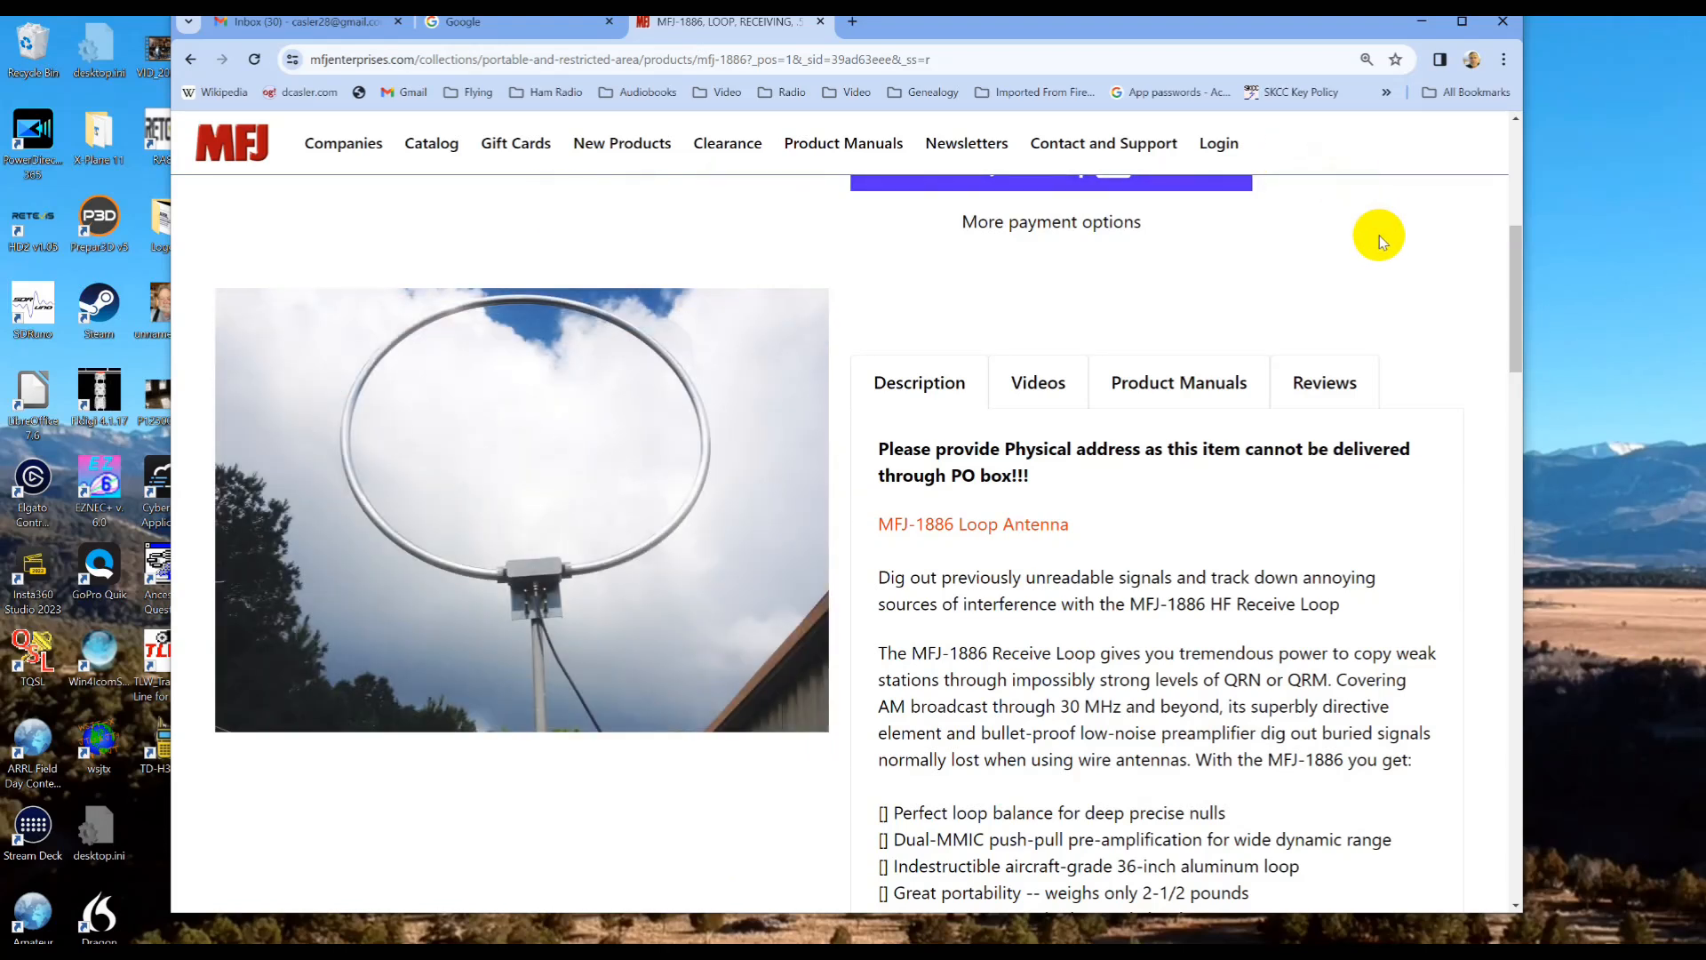
{"action": "mouse_move", "coordinate": [1365, 242]}
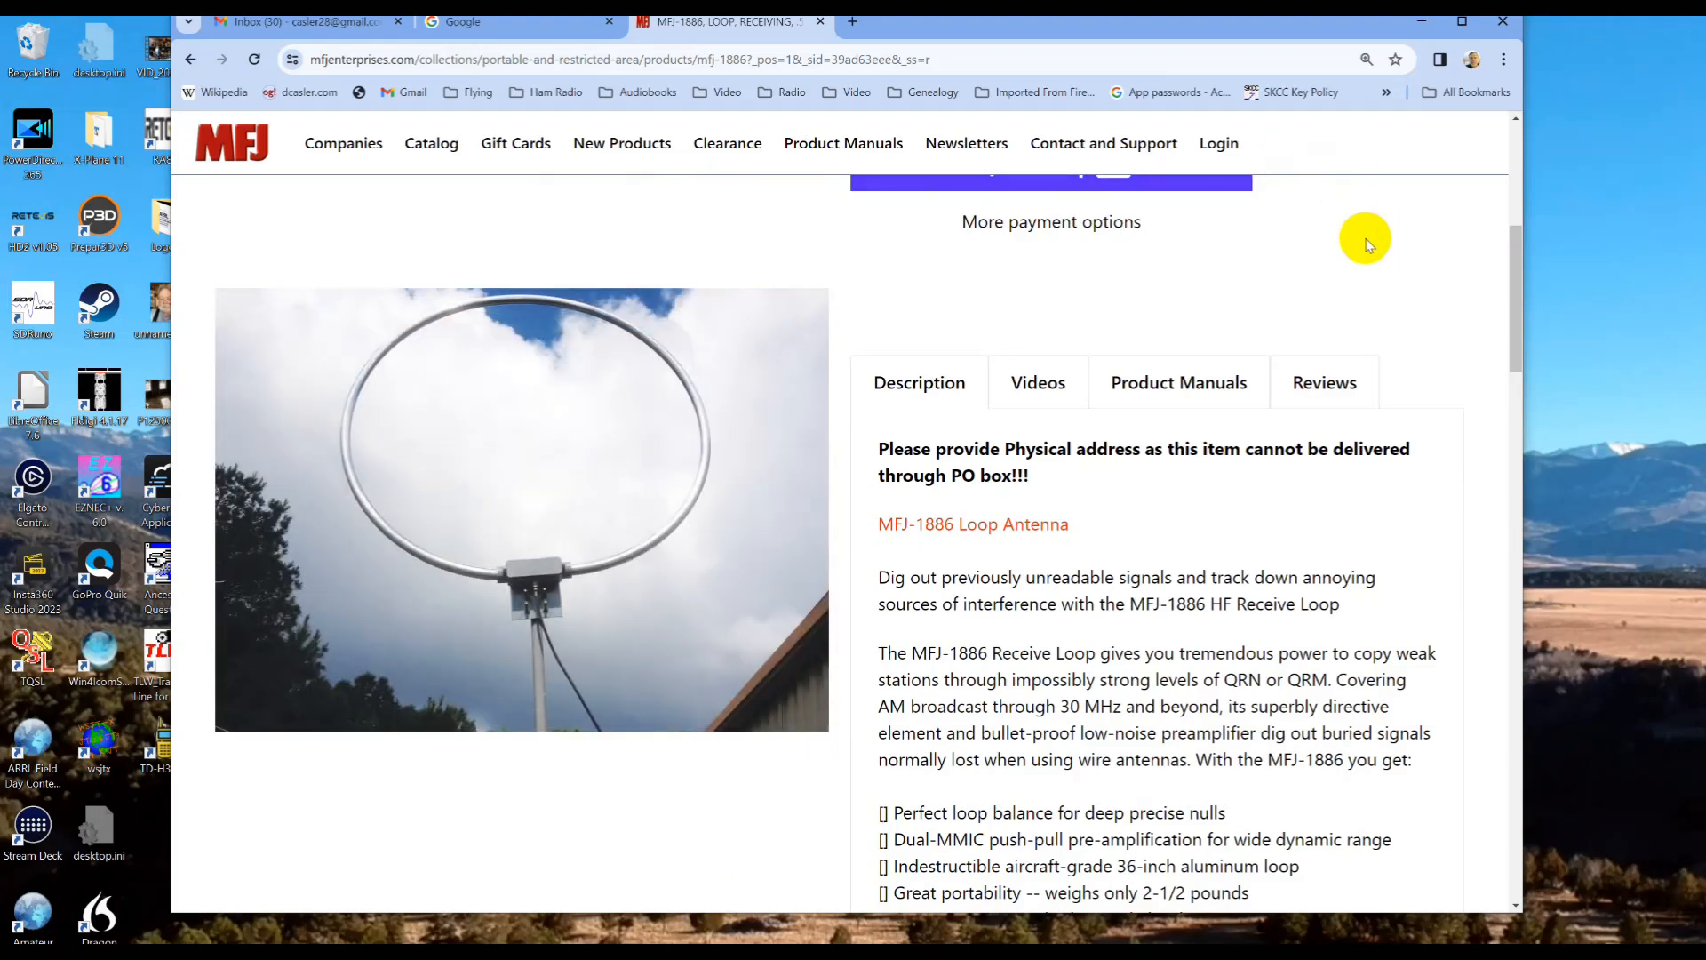
{"action": "mouse_move", "coordinate": [1176, 444]}
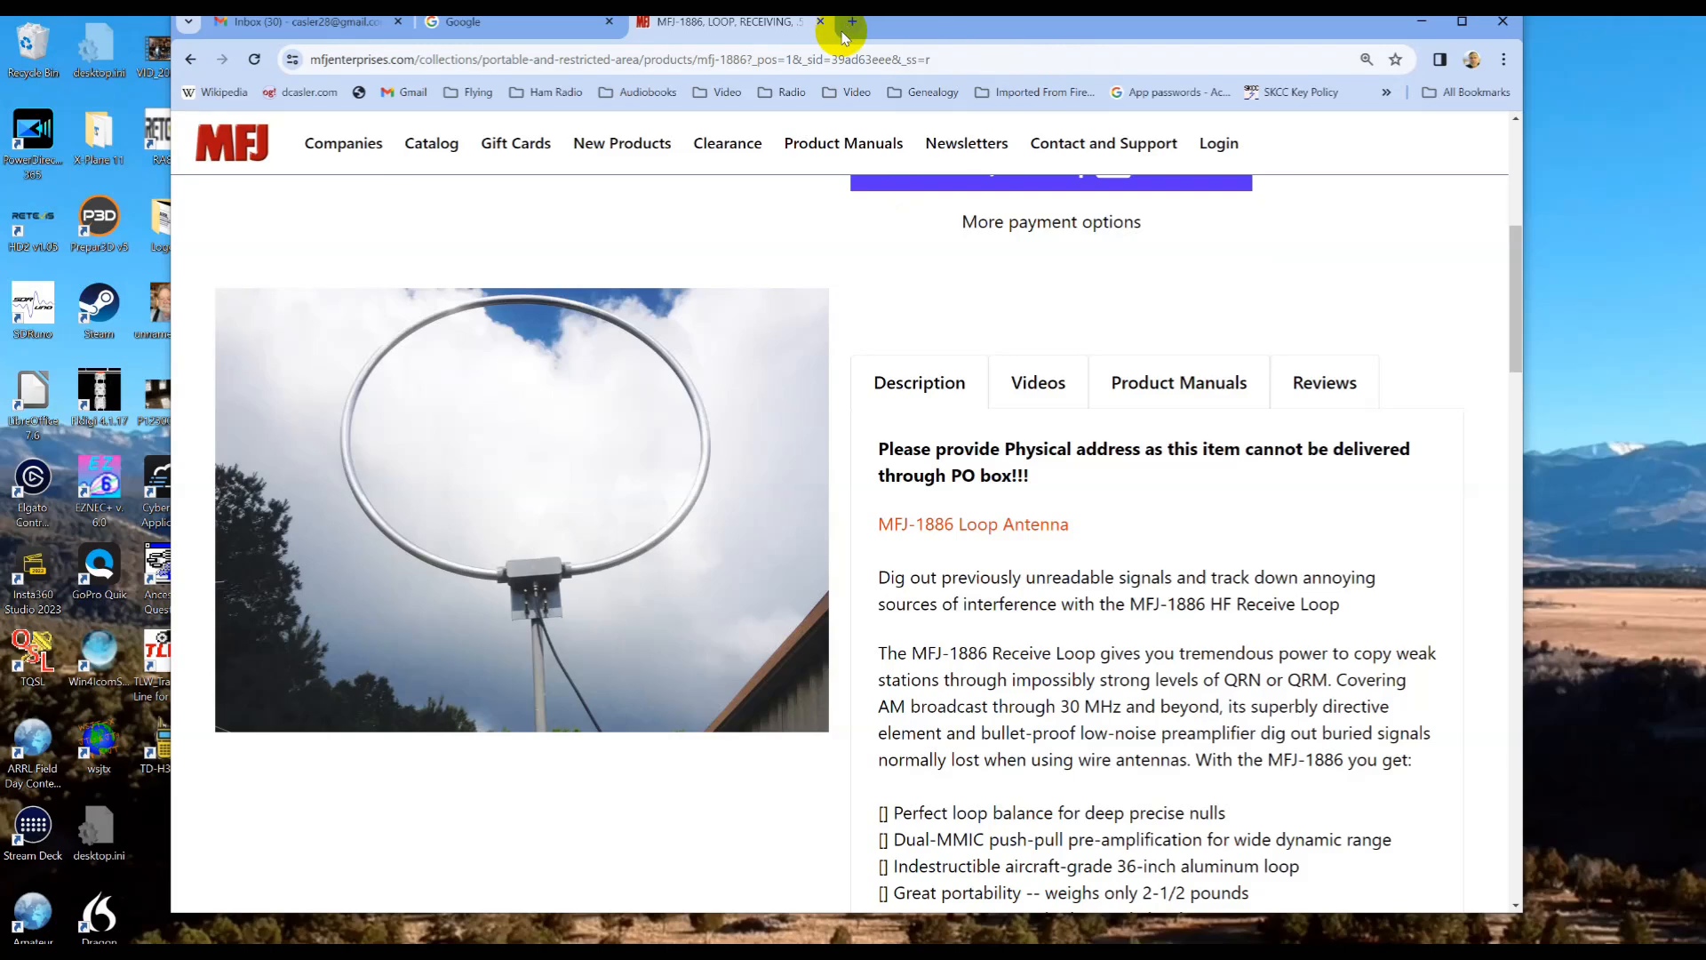
{"action": "left_click", "coordinate": [820, 22]}
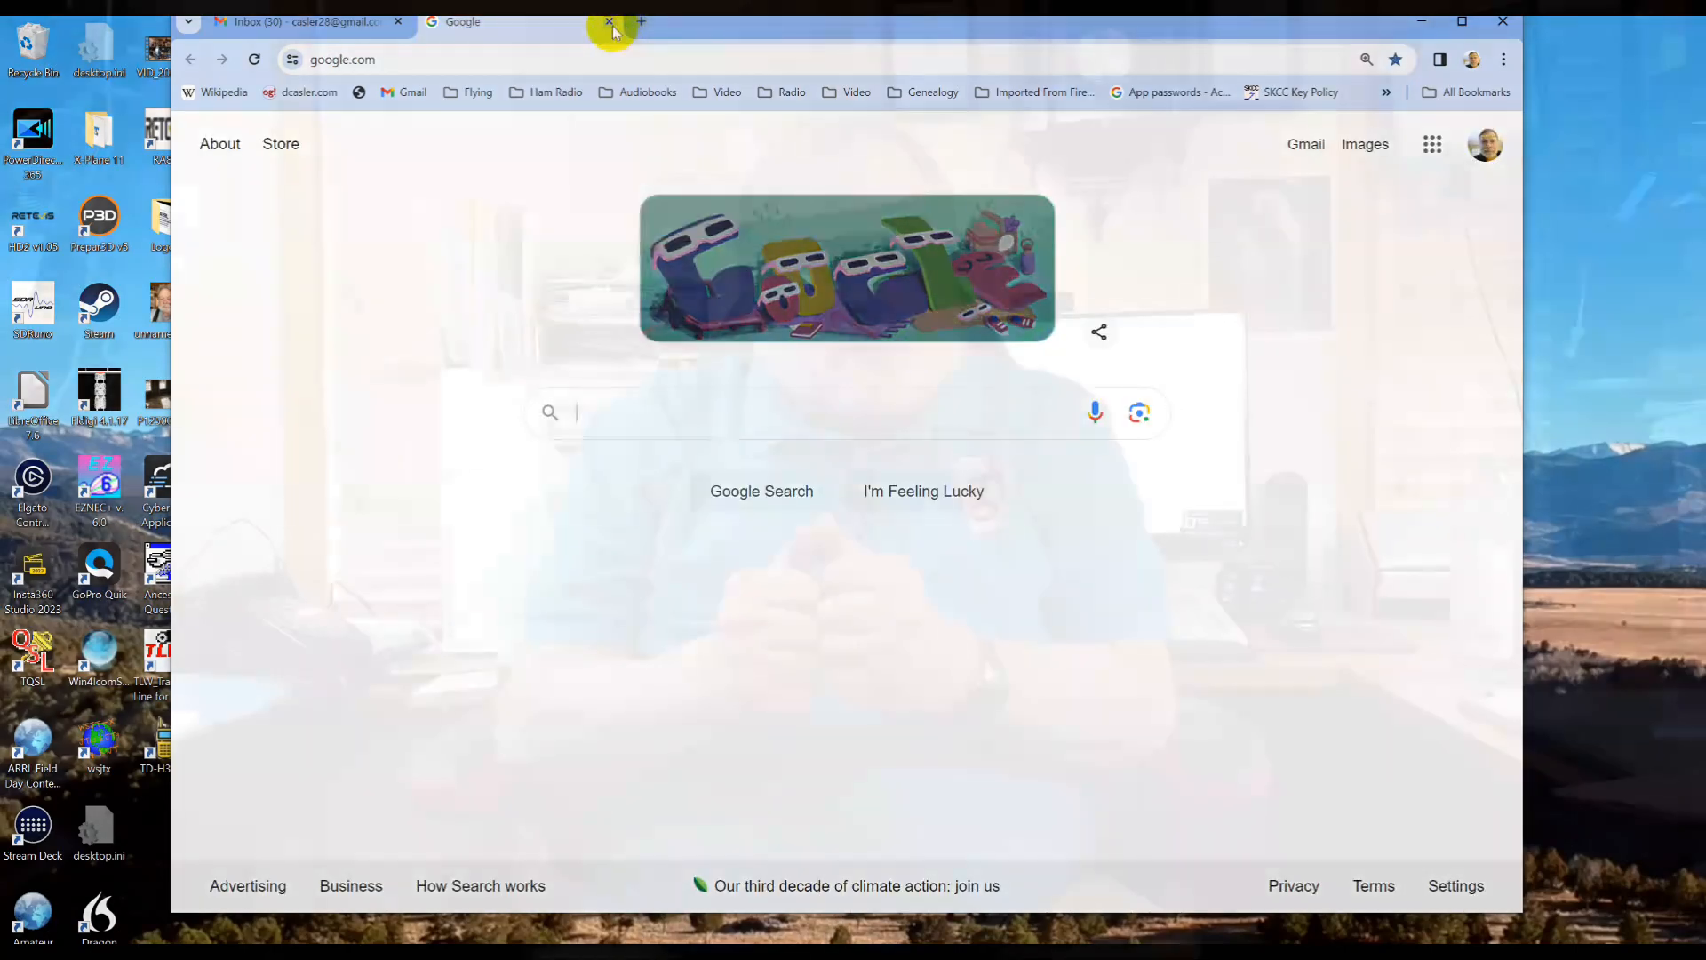